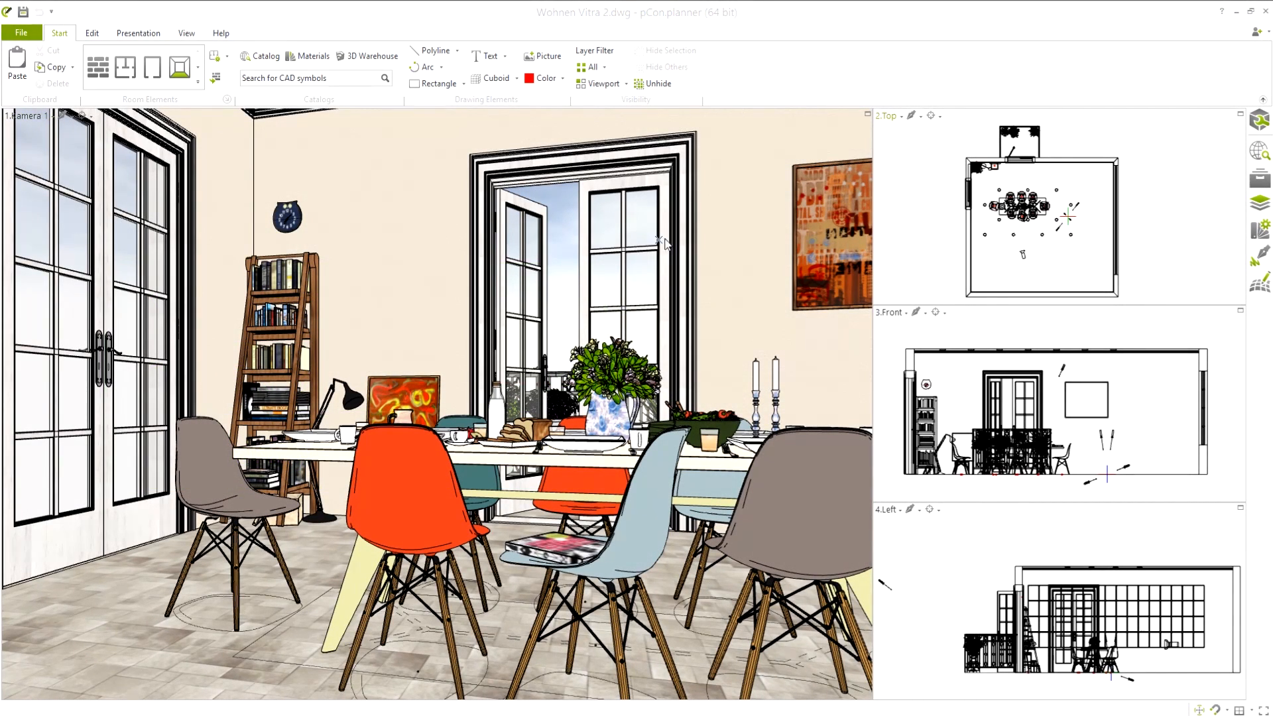
mouse_move(887, 135)
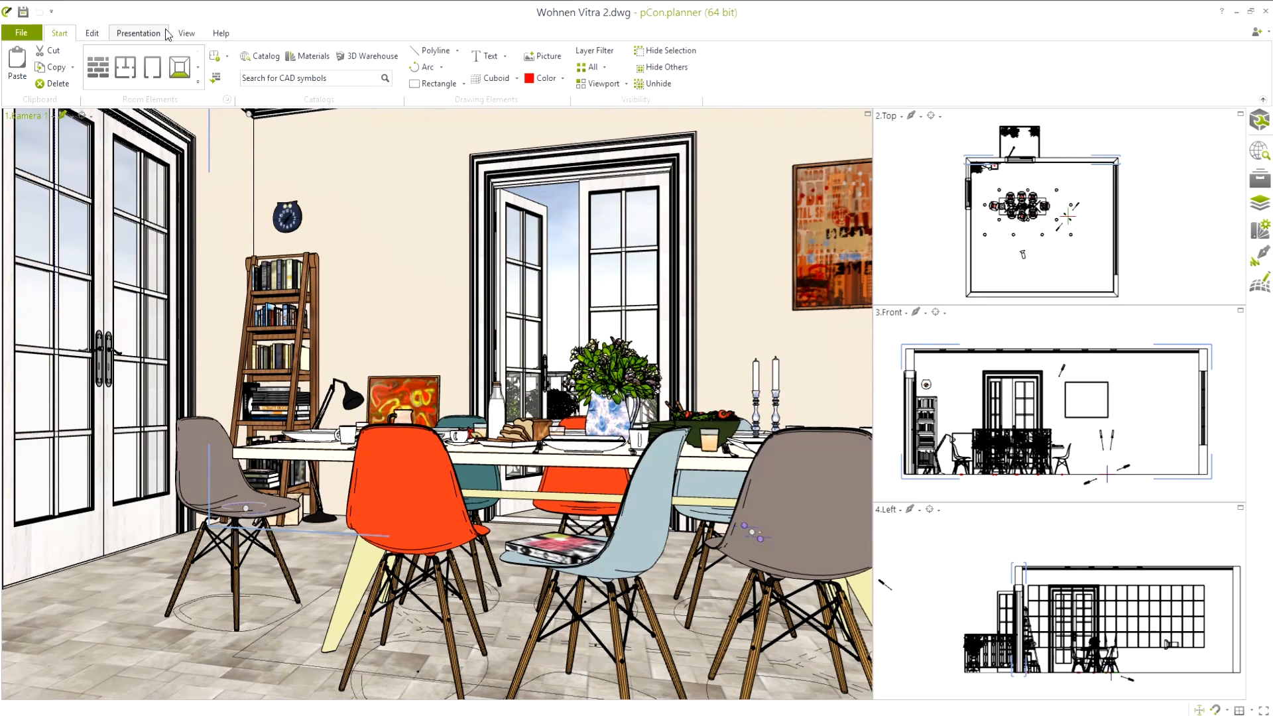
- Open the Image dialog from the Presentation tab for the dining room scene
left_click(137, 33)
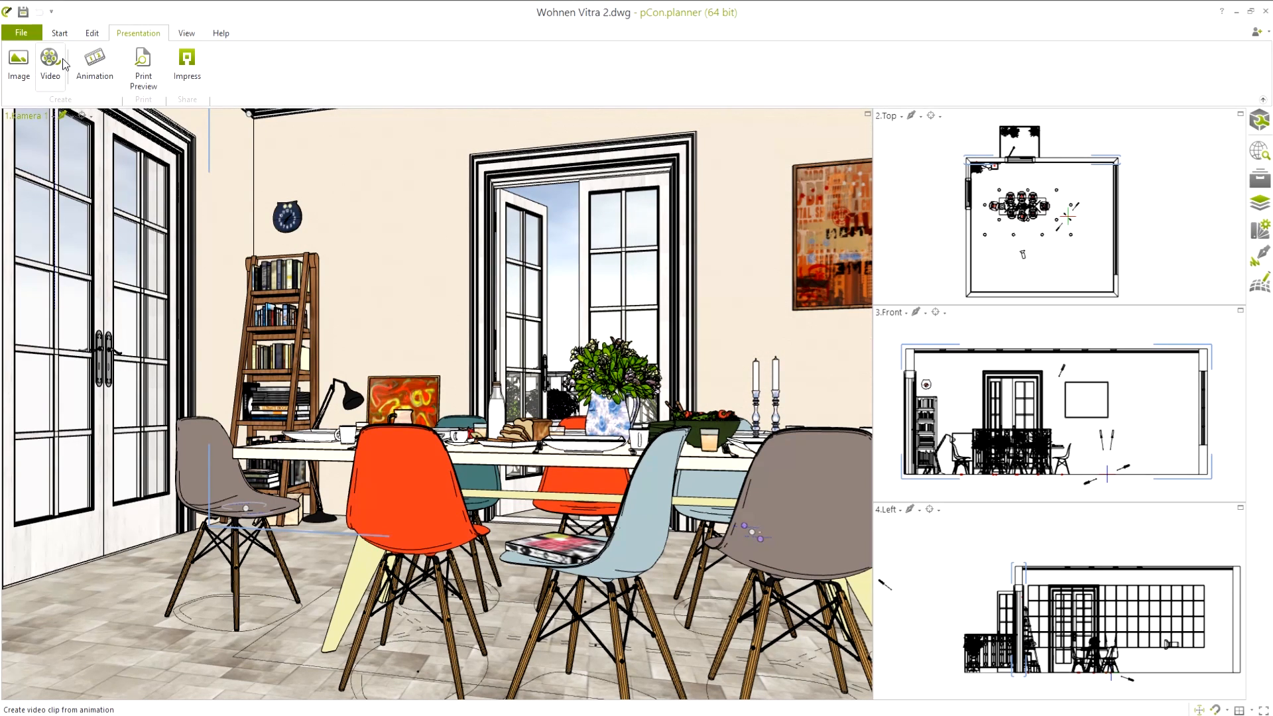
mouse_move(94, 65)
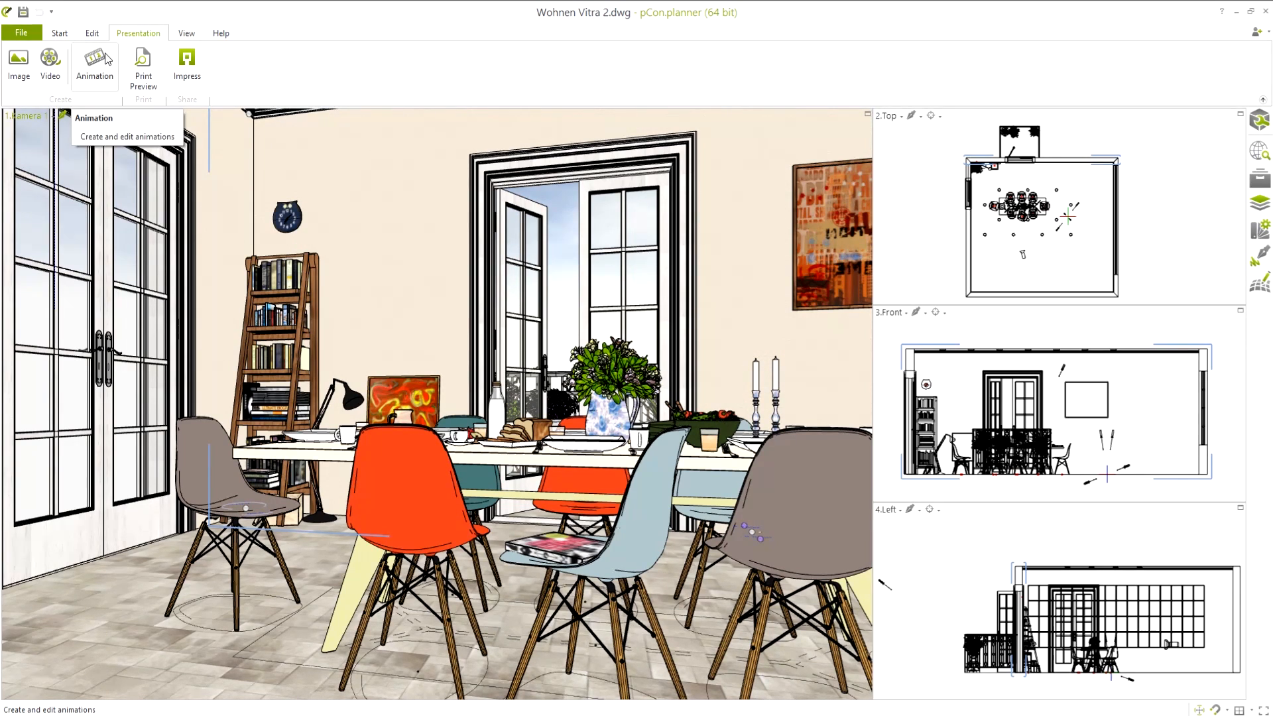
left_click(18, 65)
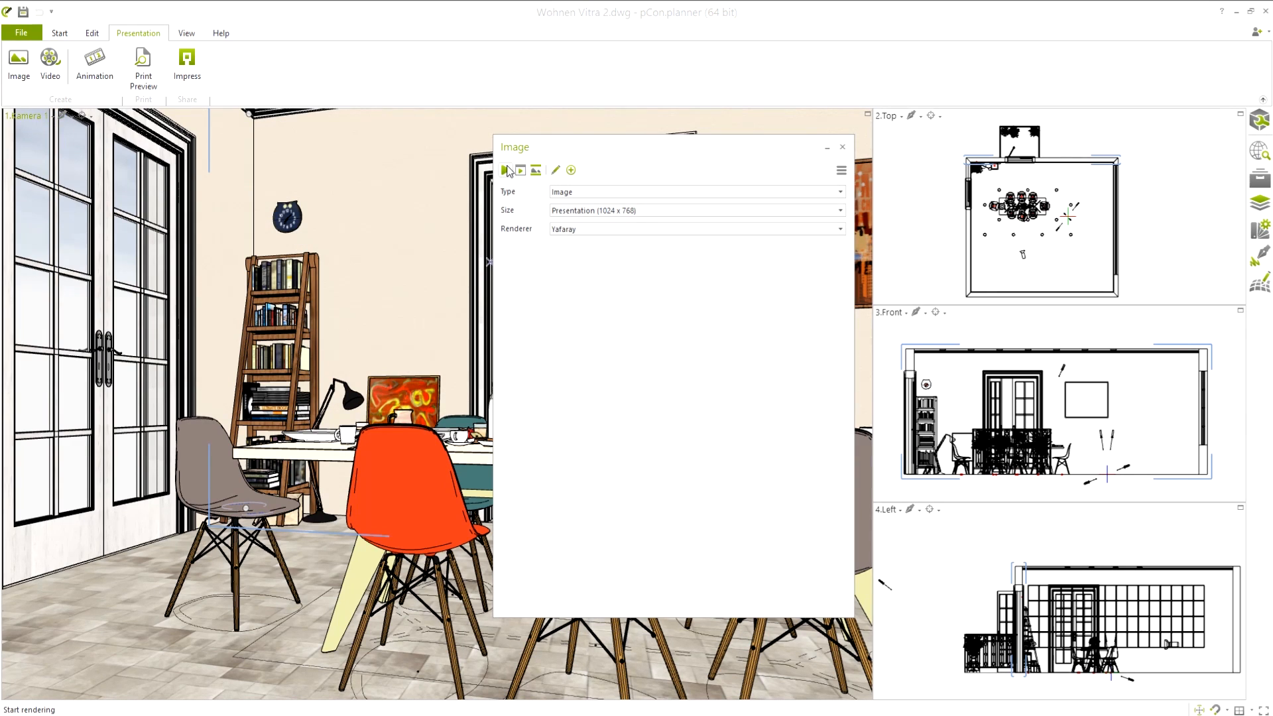
- Render the dining room at 1024 × 768 with YafaRay and review the result
left_click(506, 170)
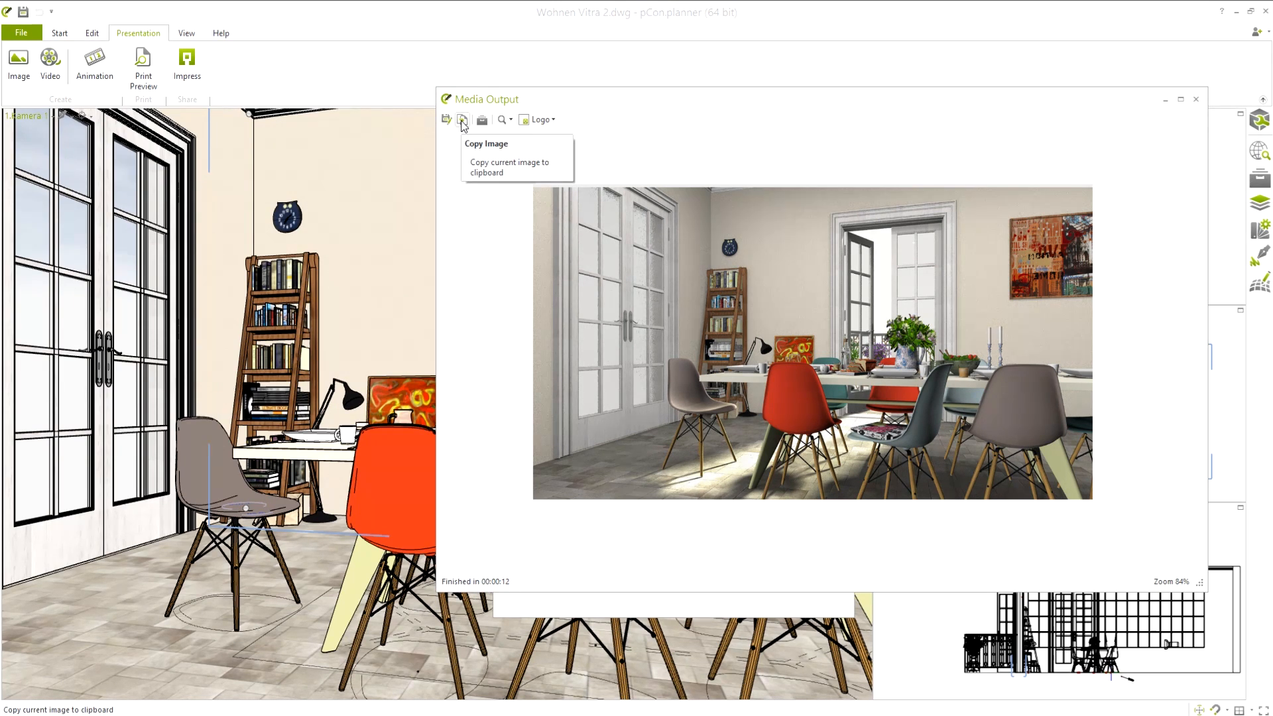
mouse_move(445, 120)
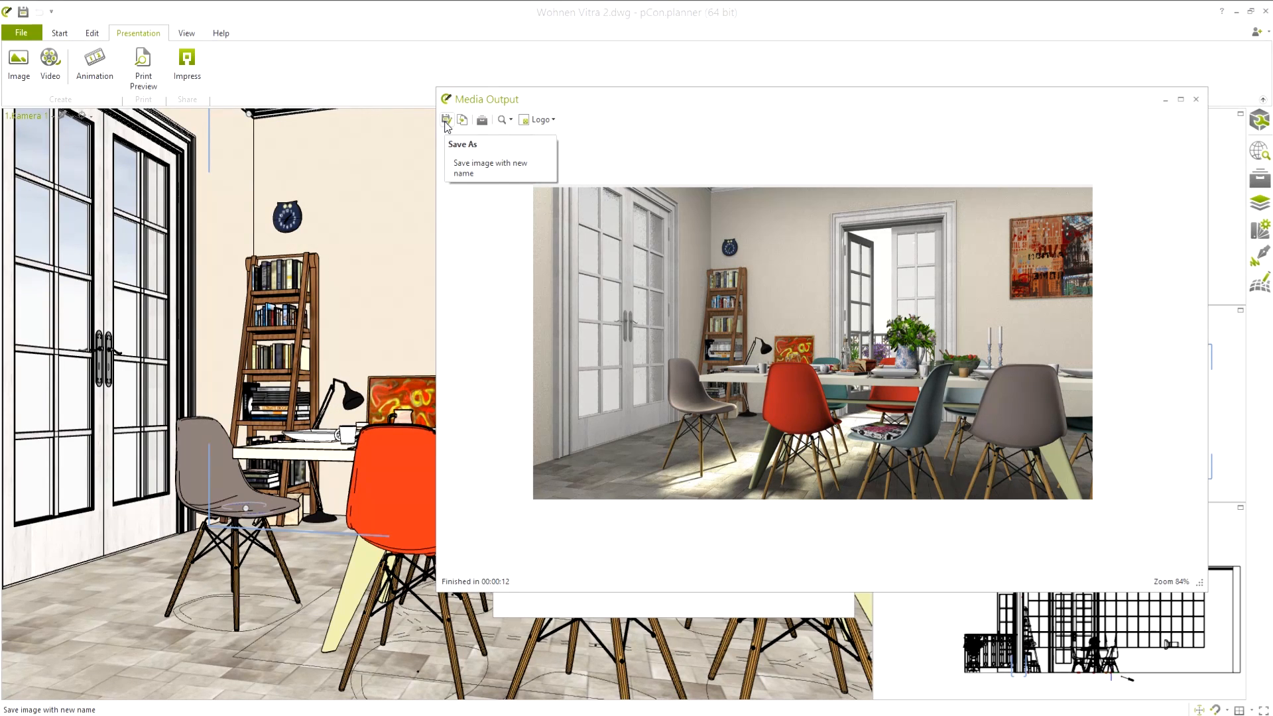
mouse_move(543, 103)
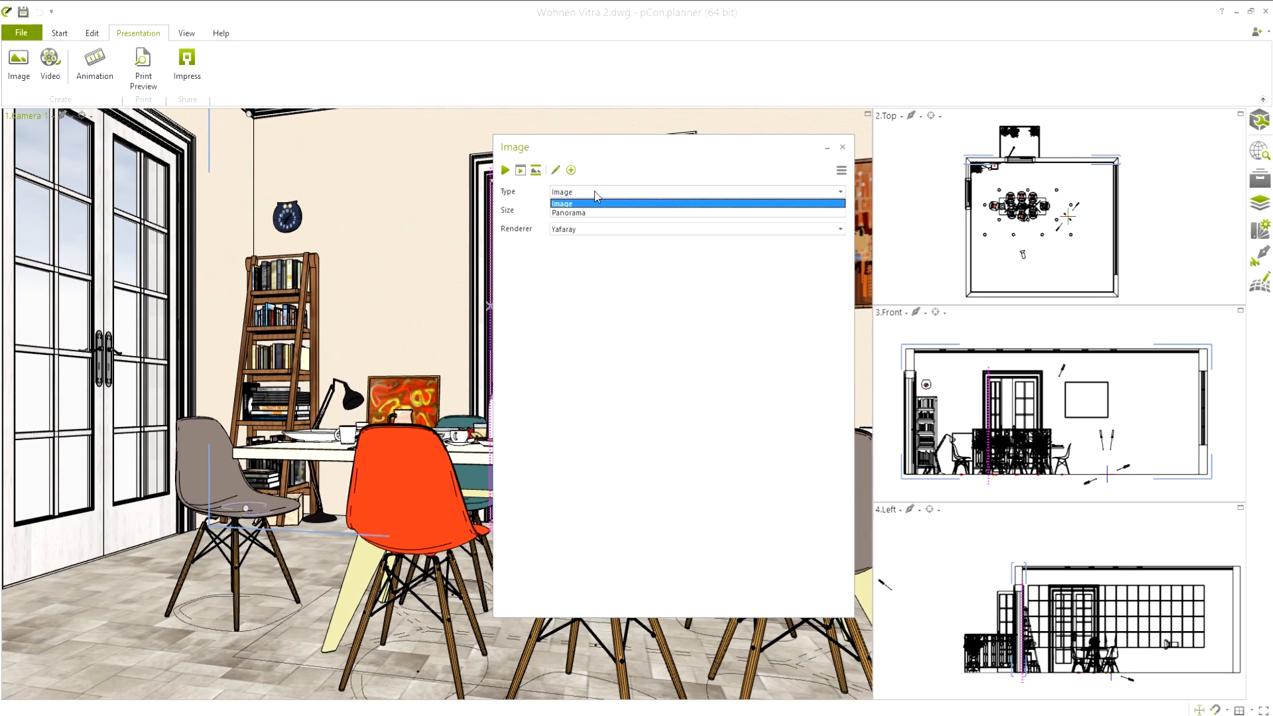
- Keep the Image type and set a user-defined size with height 600
left_click(562, 203)
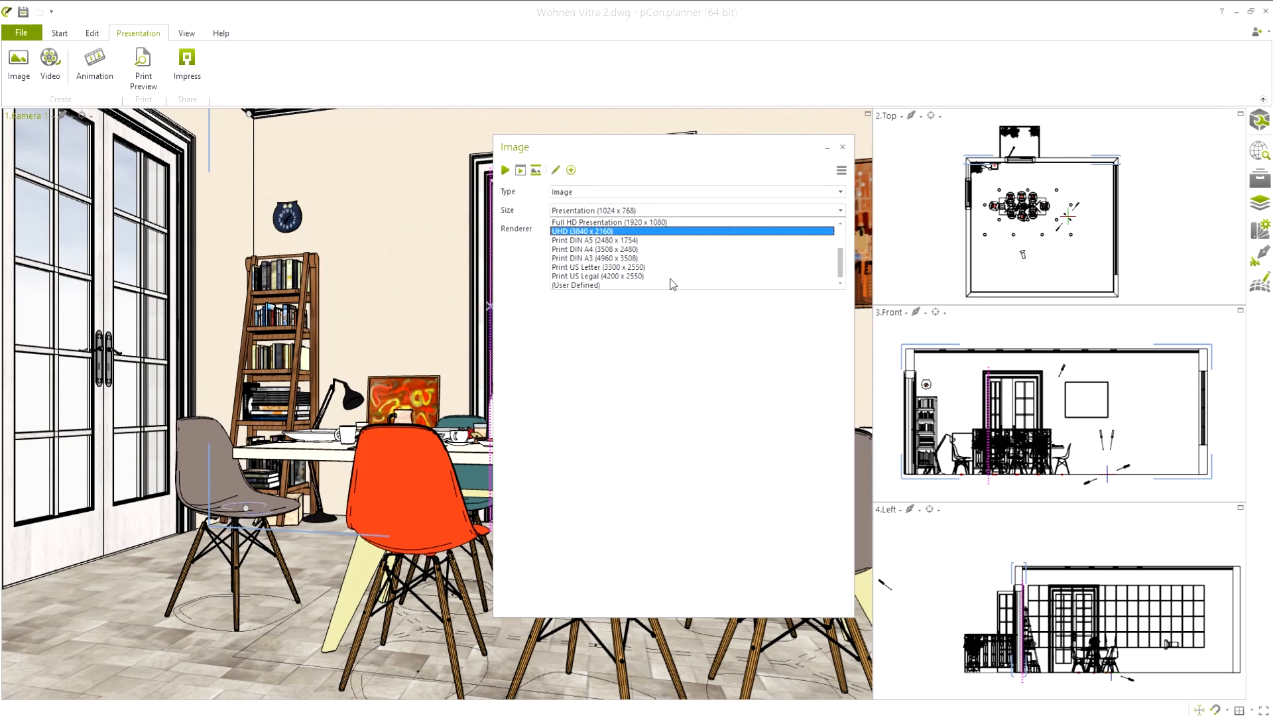
left_click(577, 285)
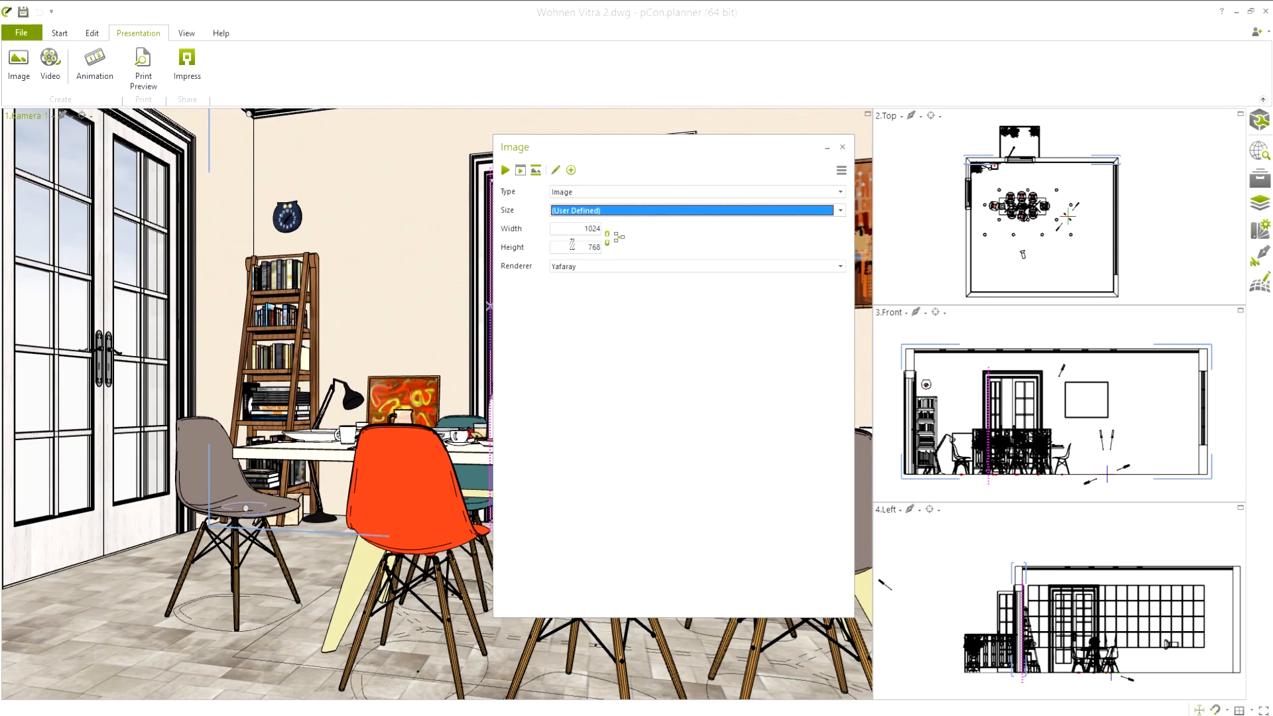
left_click(576, 246)
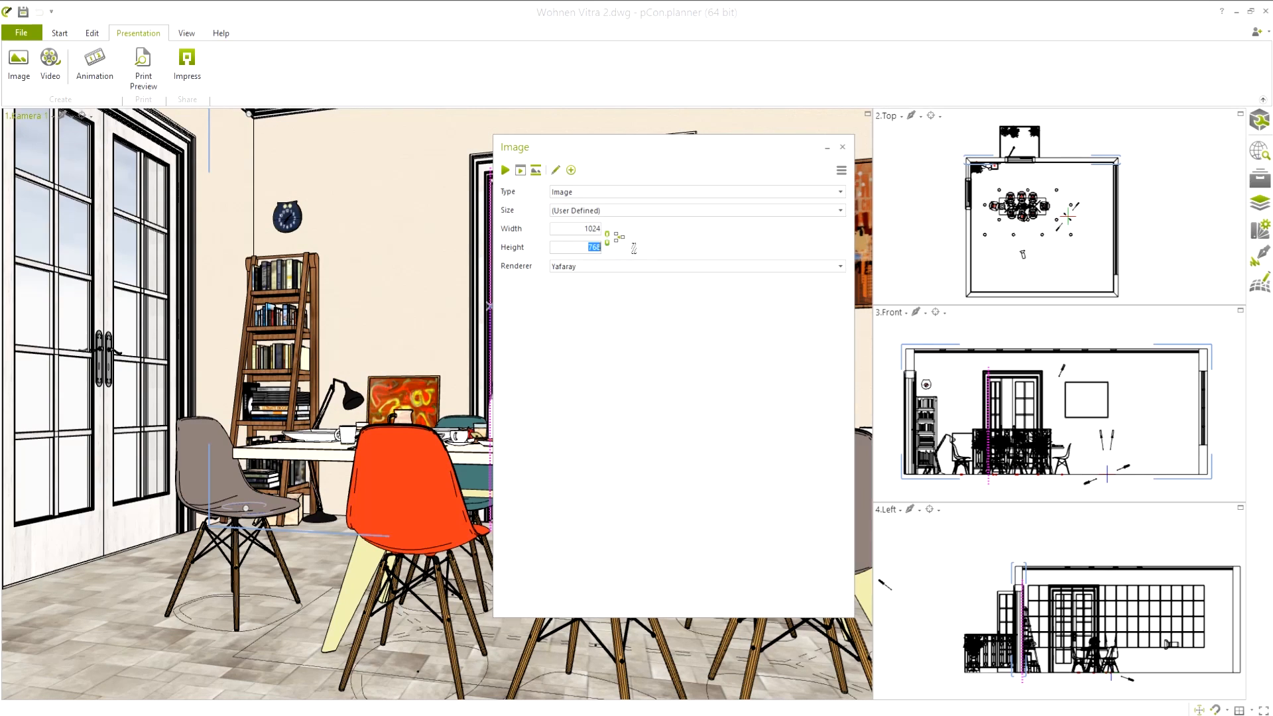
type("600")
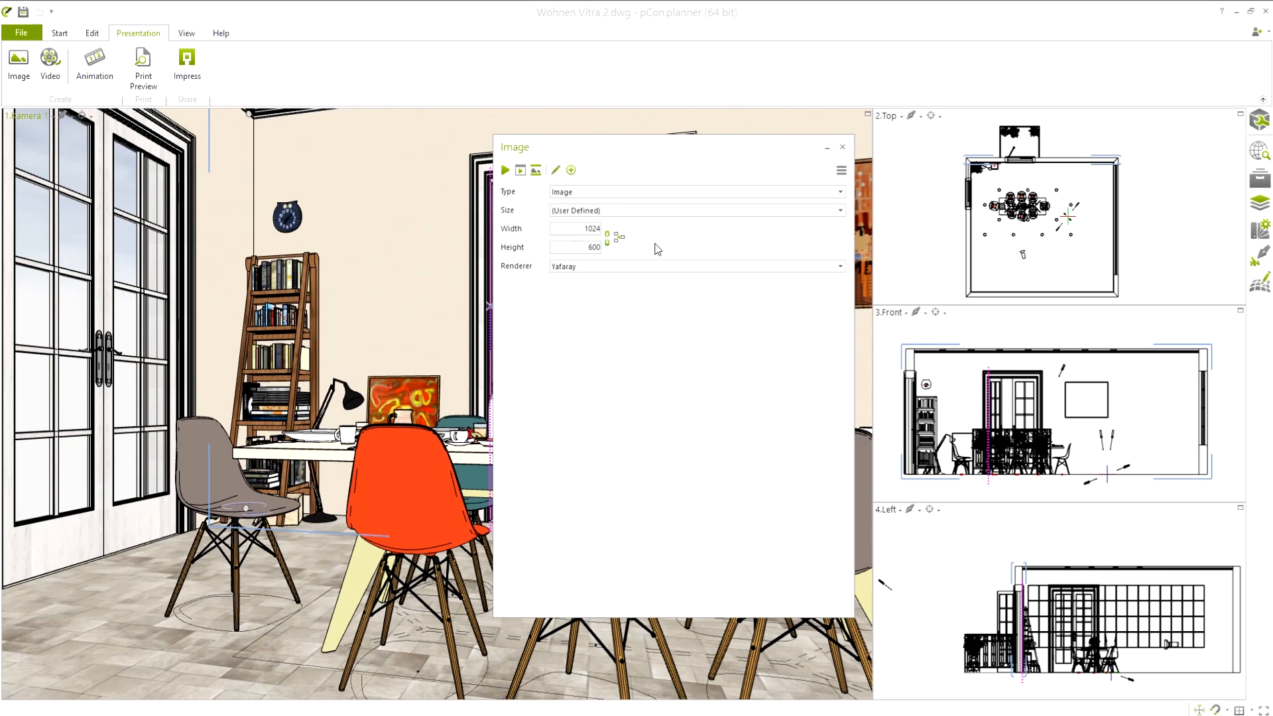
mouse_move(536, 170)
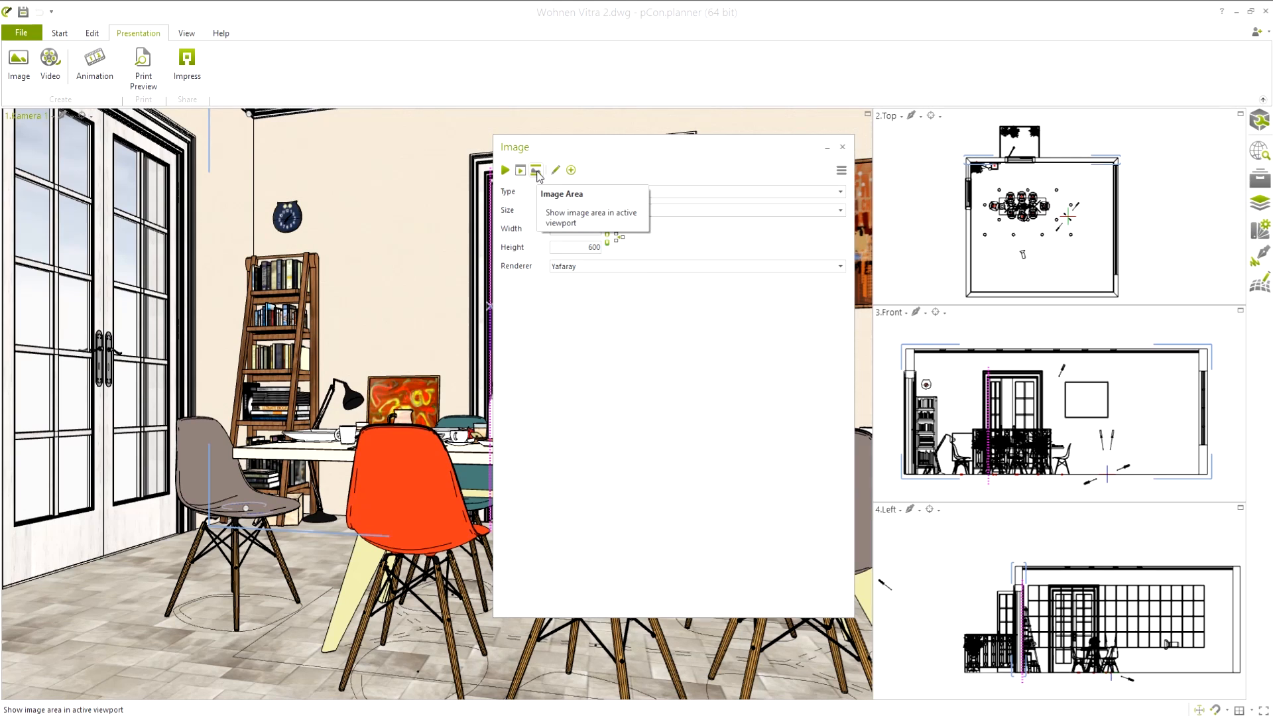
- Show the image area in the camera view and choose the View renderer
left_click(536, 170)
type("550")
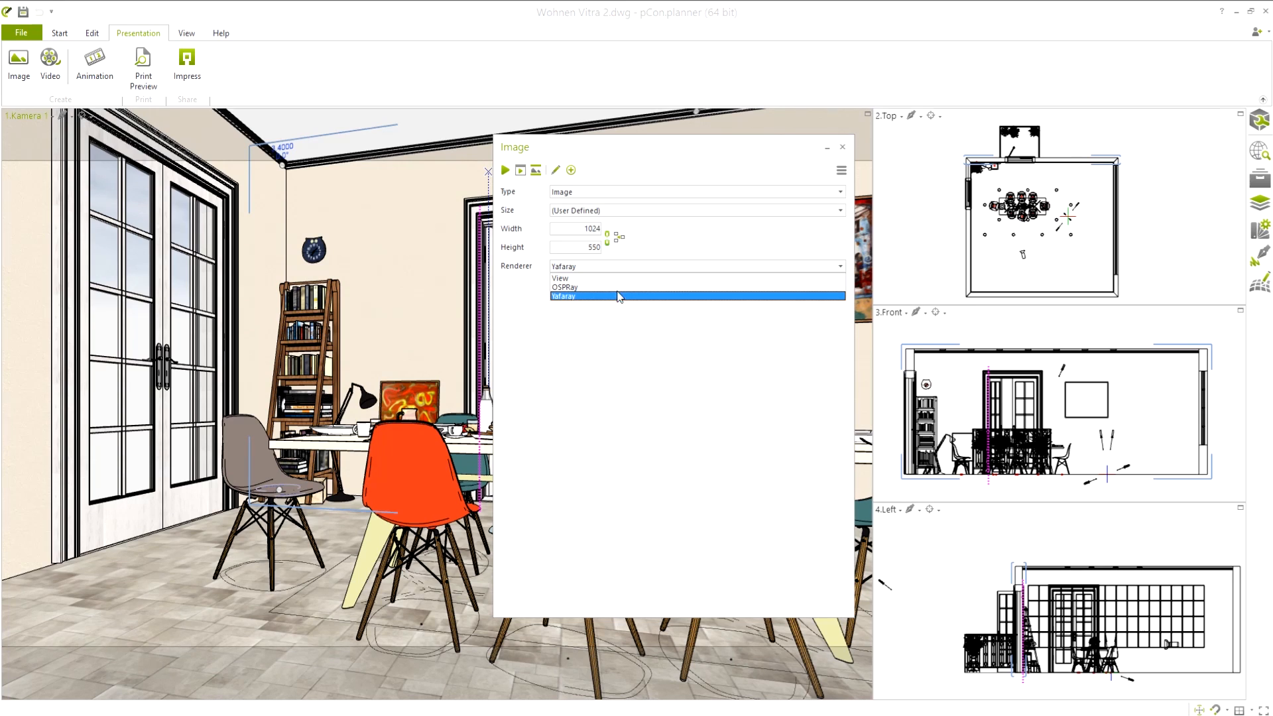
left_click(560, 278)
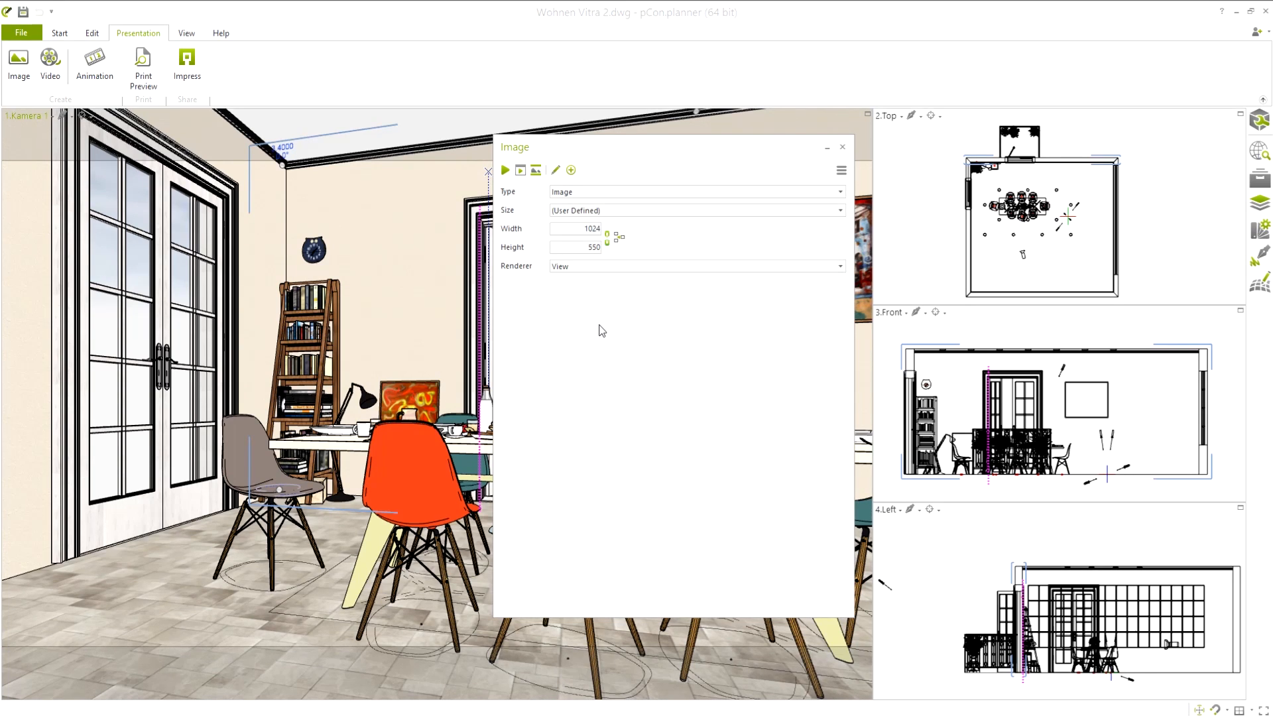
- Render a 1024 × 550 View image, move its output window aside, then close it
left_click(504, 169)
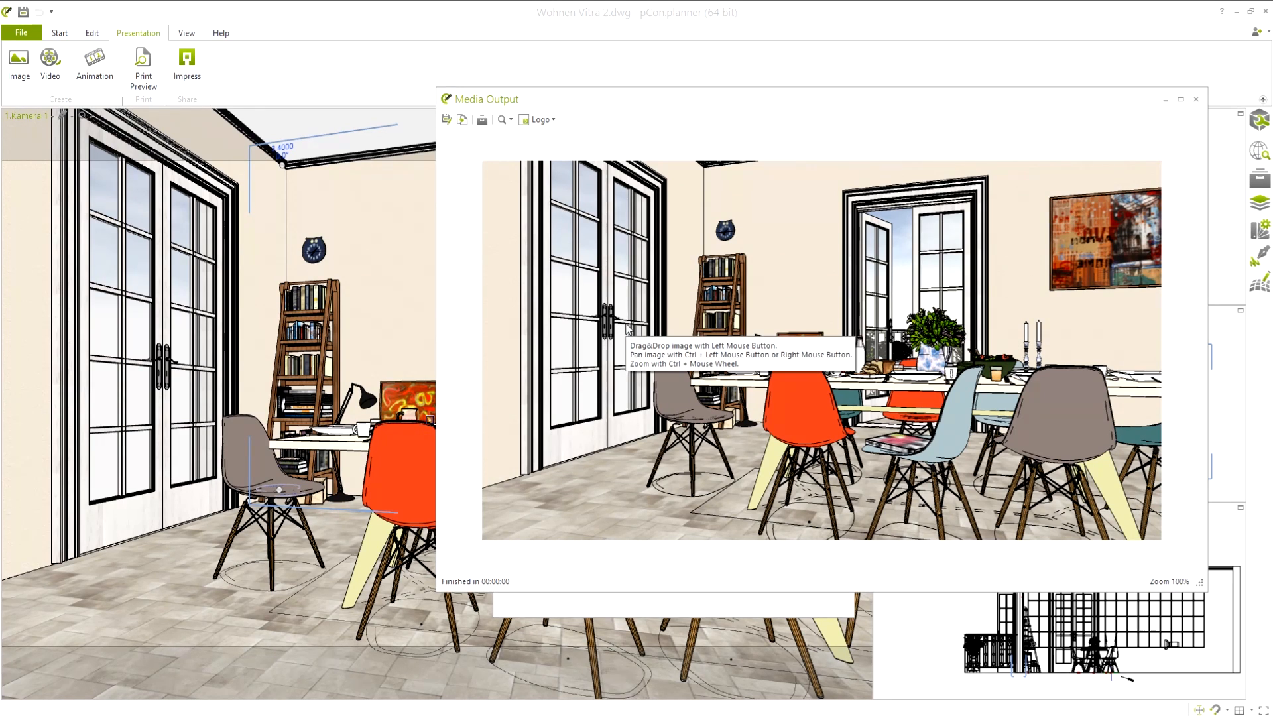
mouse_move(581, 251)
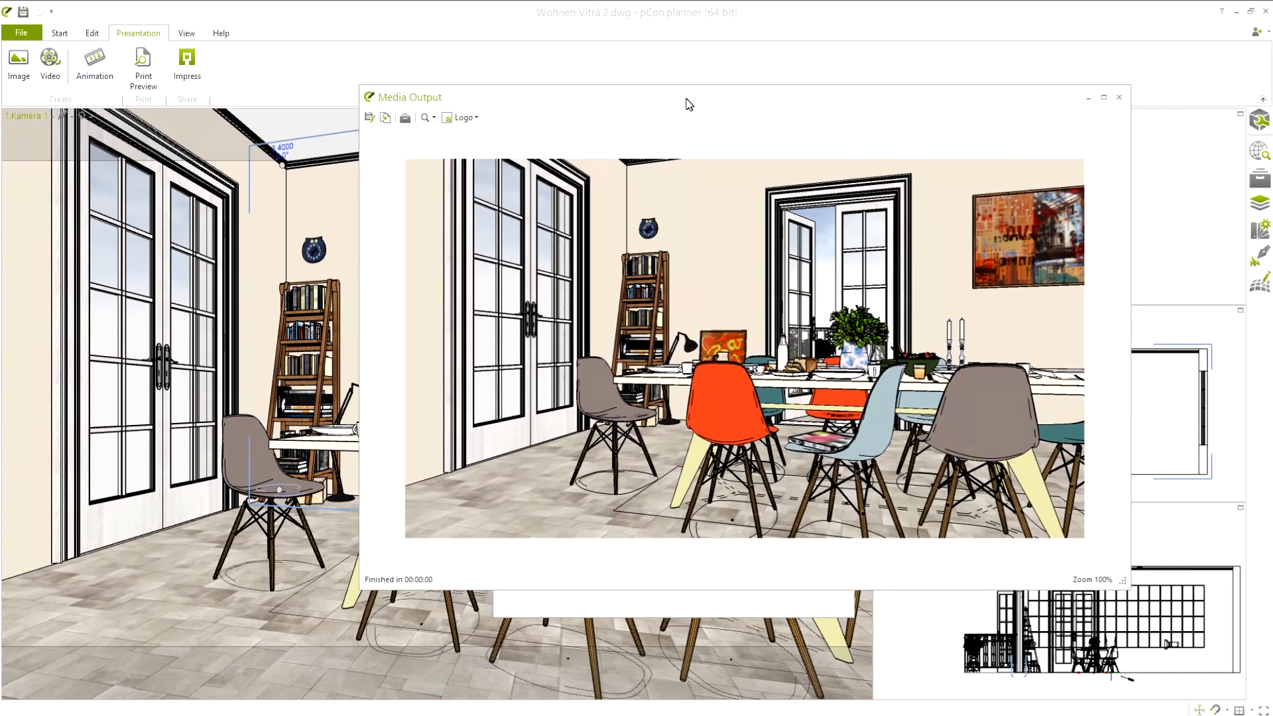
left_click_drag(689, 97, 654, 87)
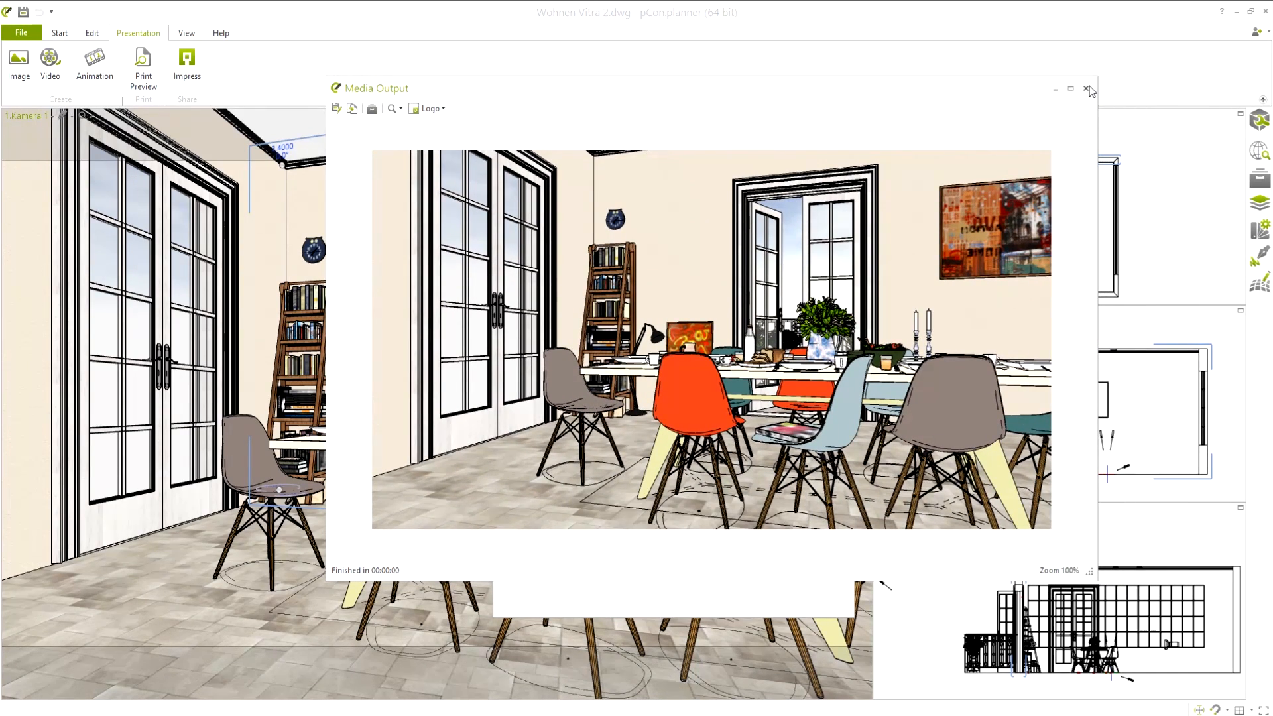
left_click(1090, 88)
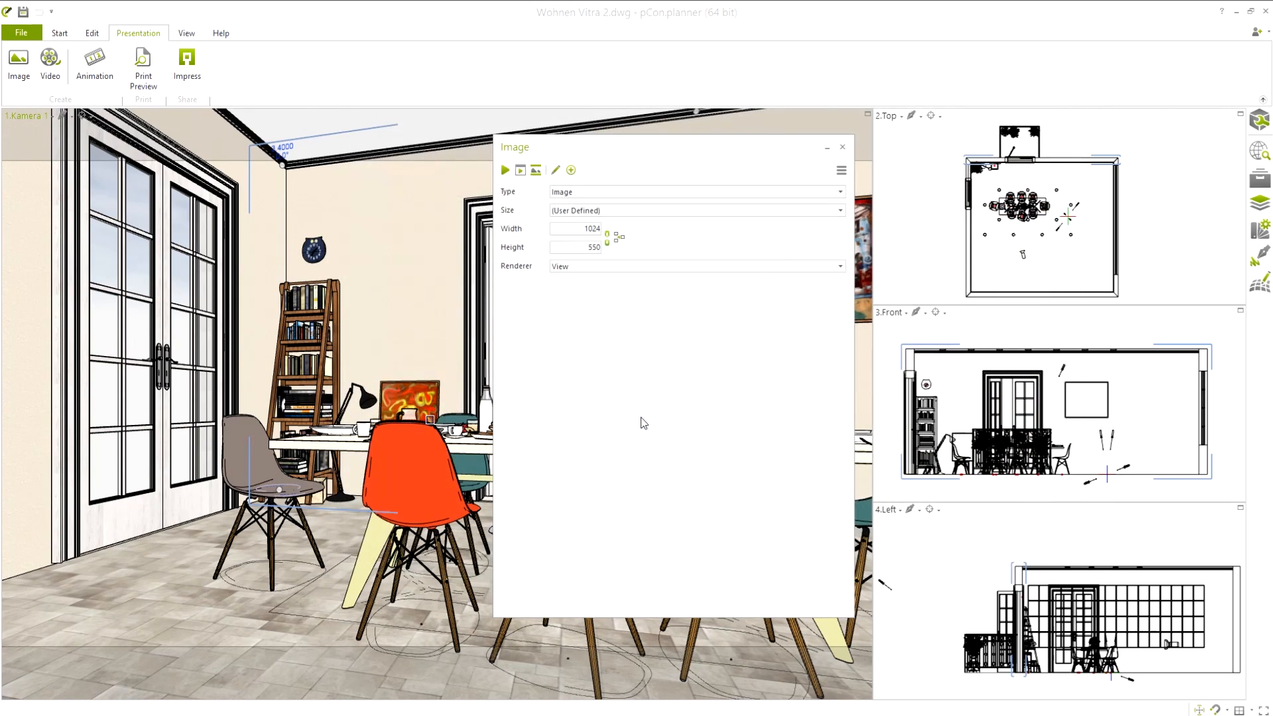
mouse_move(575, 206)
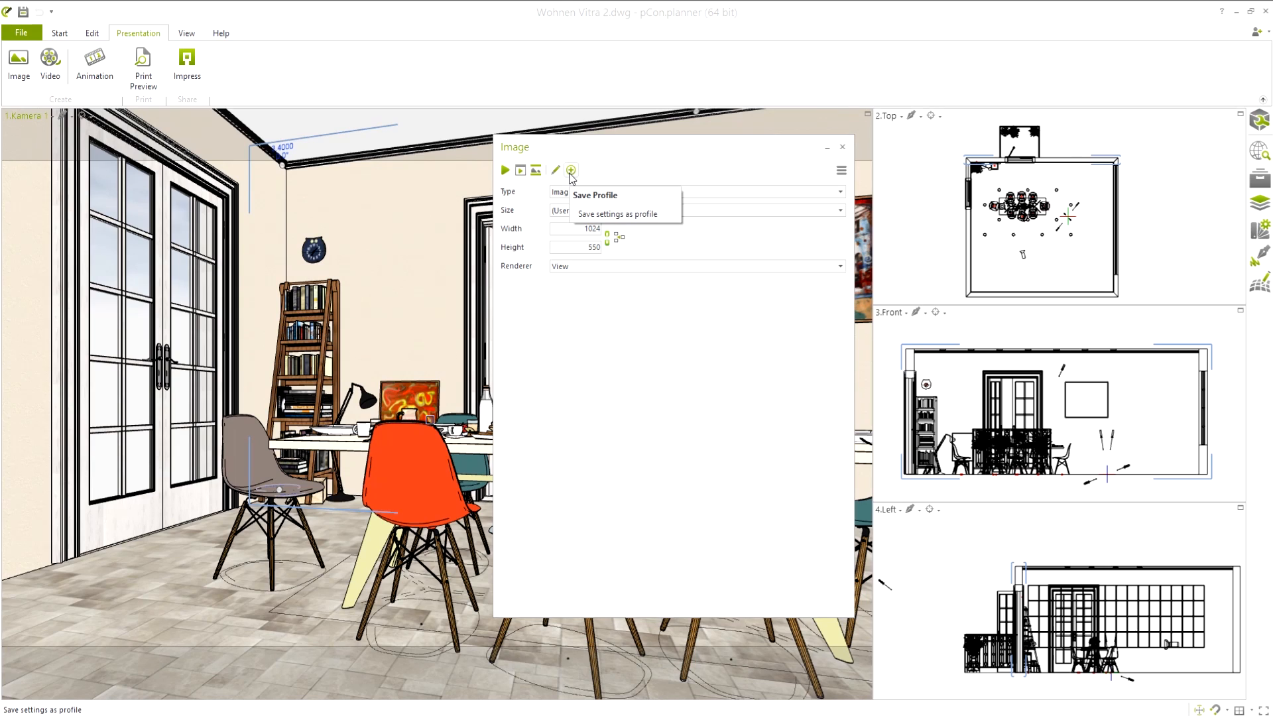
- Save the 1024 × 550 View render settings as a profile
left_click(617, 213)
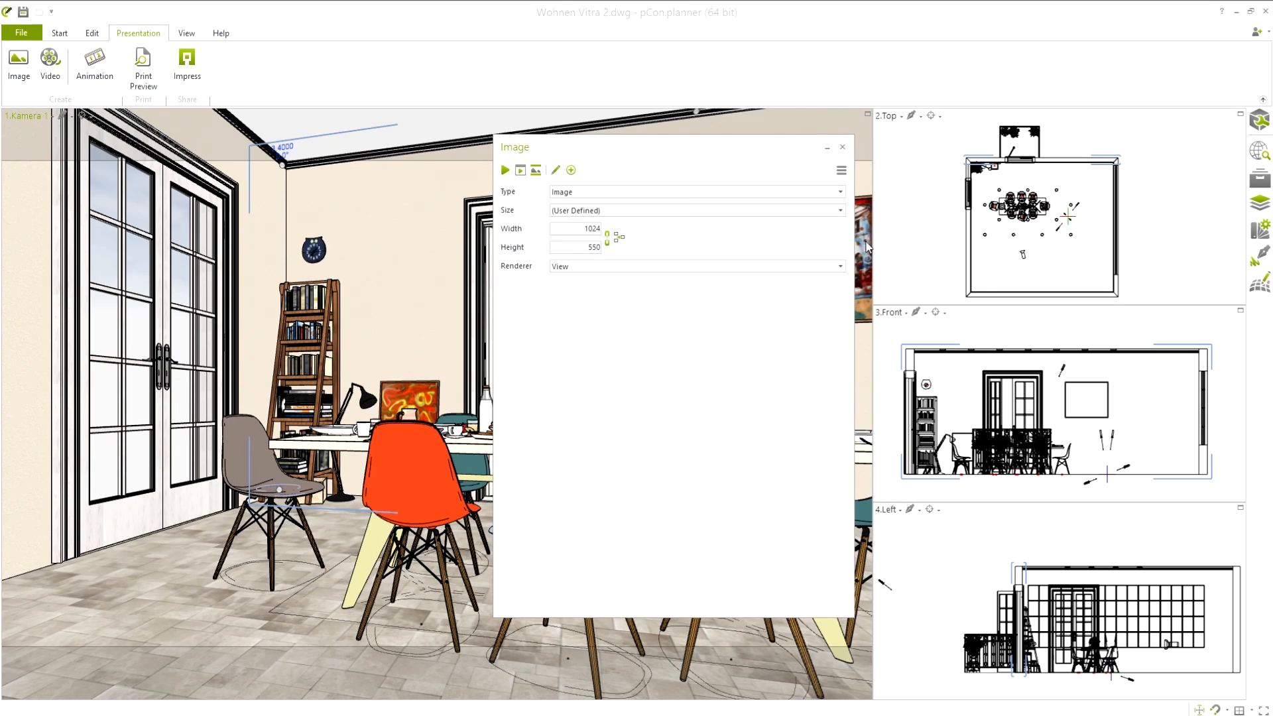
left_click(842, 170)
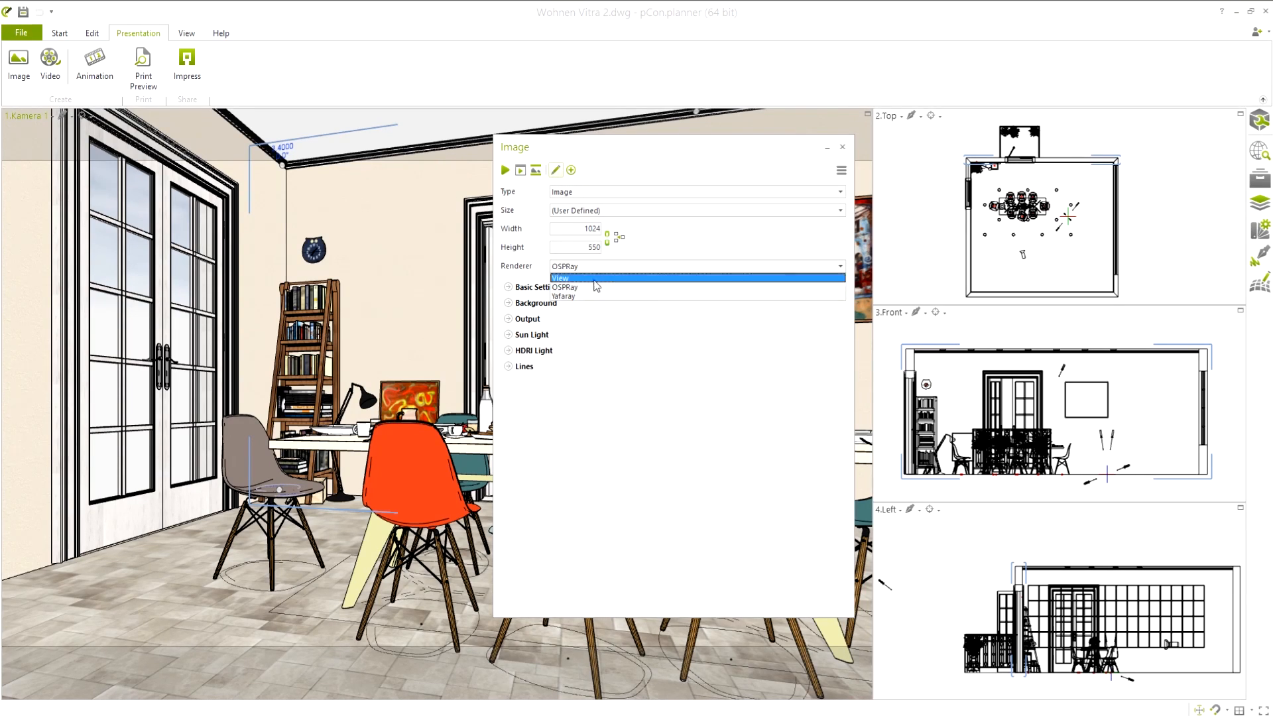
- Switch to OSPRay and set the background to a panorama JPG from the HDR folder
left_click(564, 296)
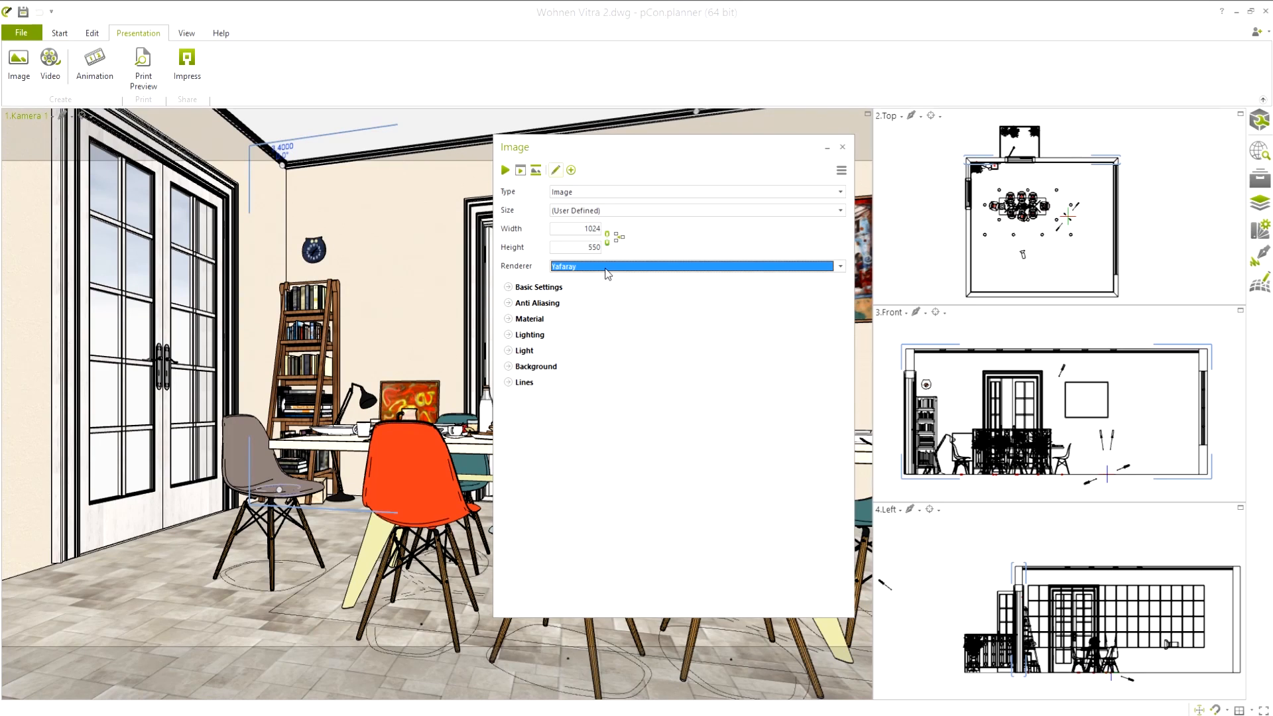
left_click(694, 267)
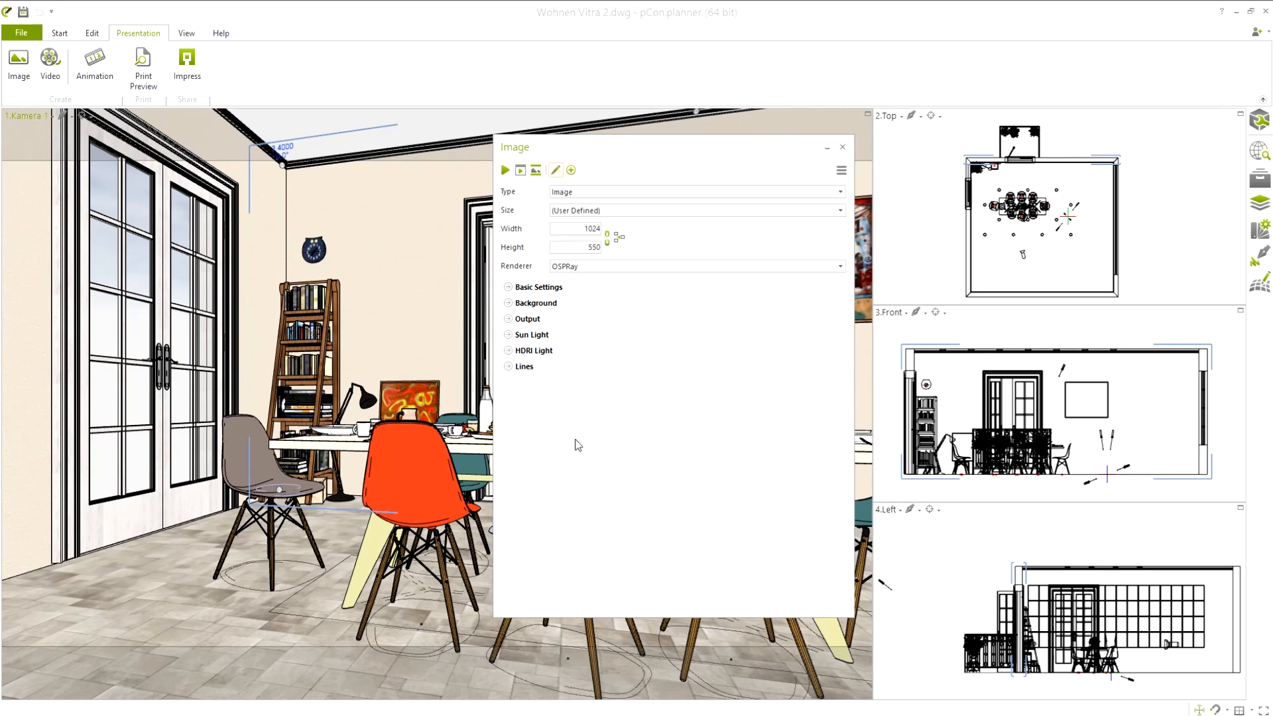
left_click(536, 302)
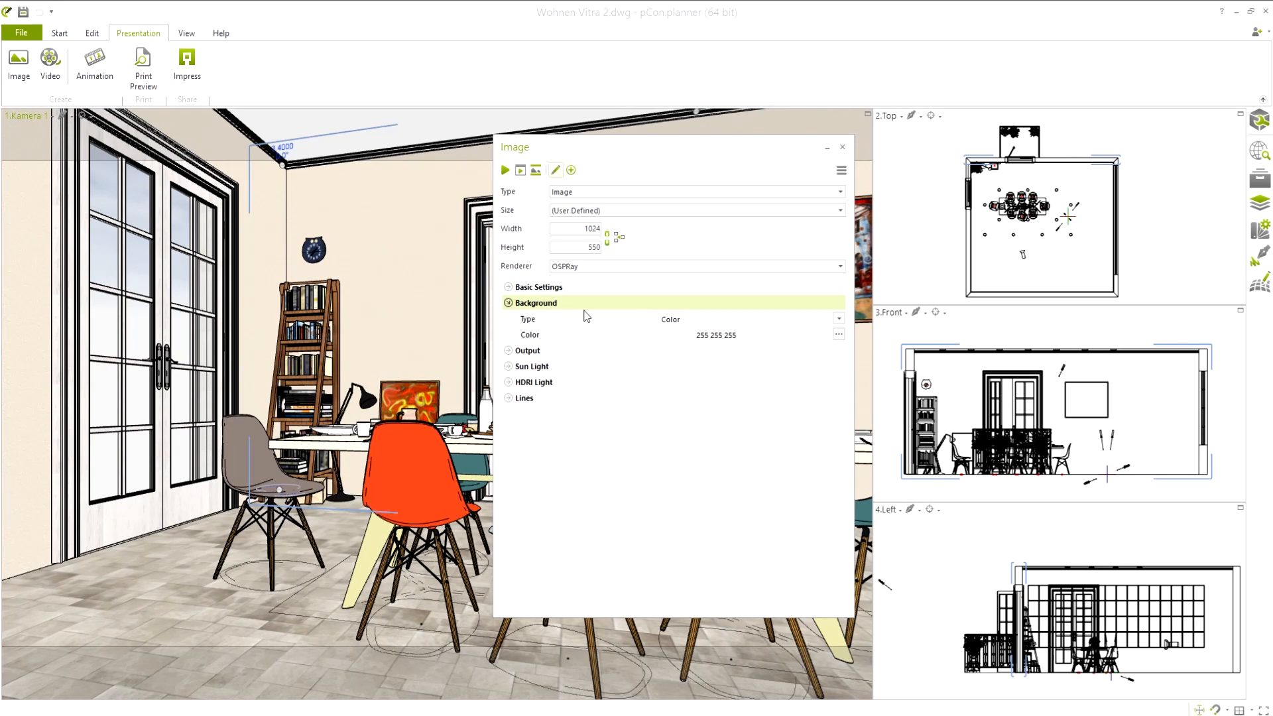
left_click(839, 319)
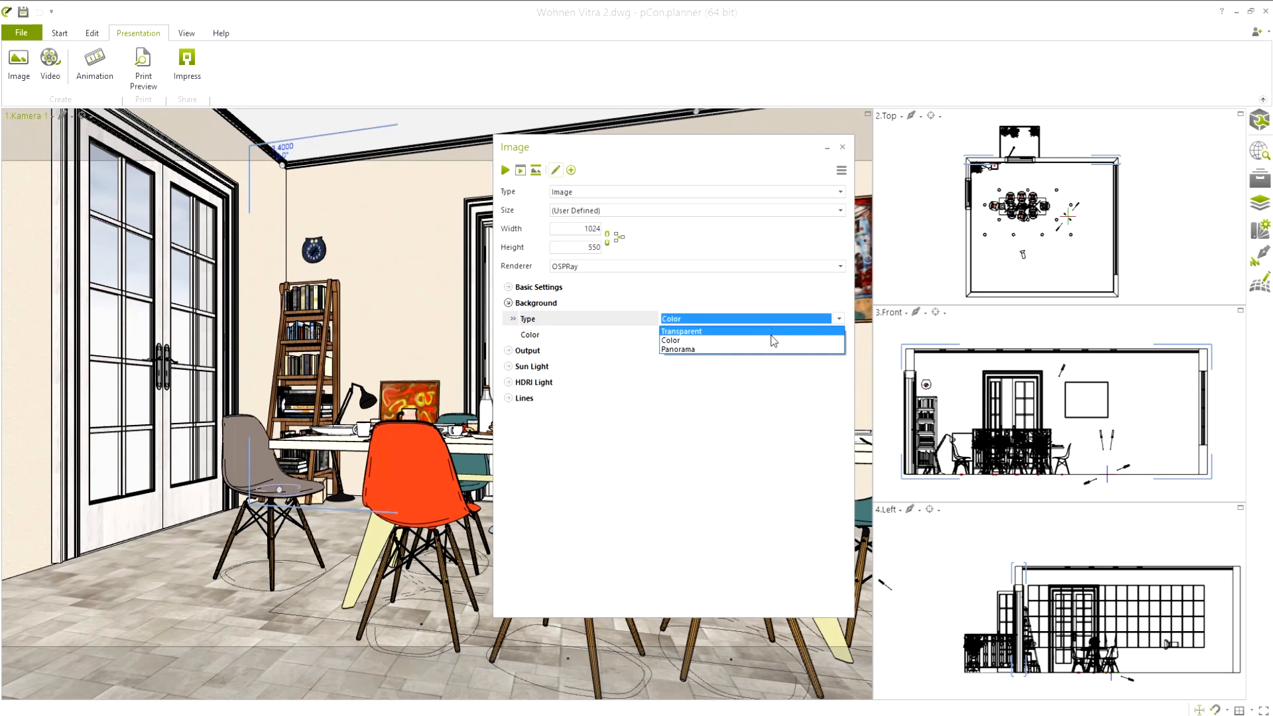
left_click(678, 349)
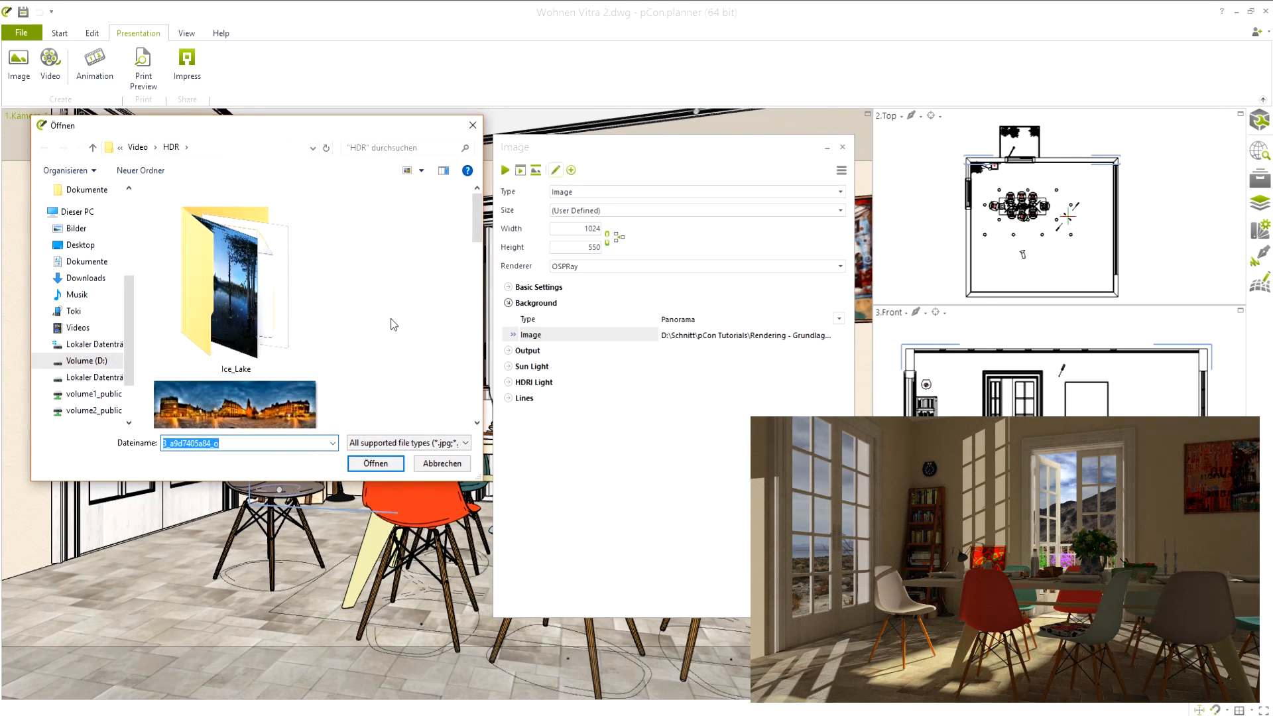
left_click(236, 264)
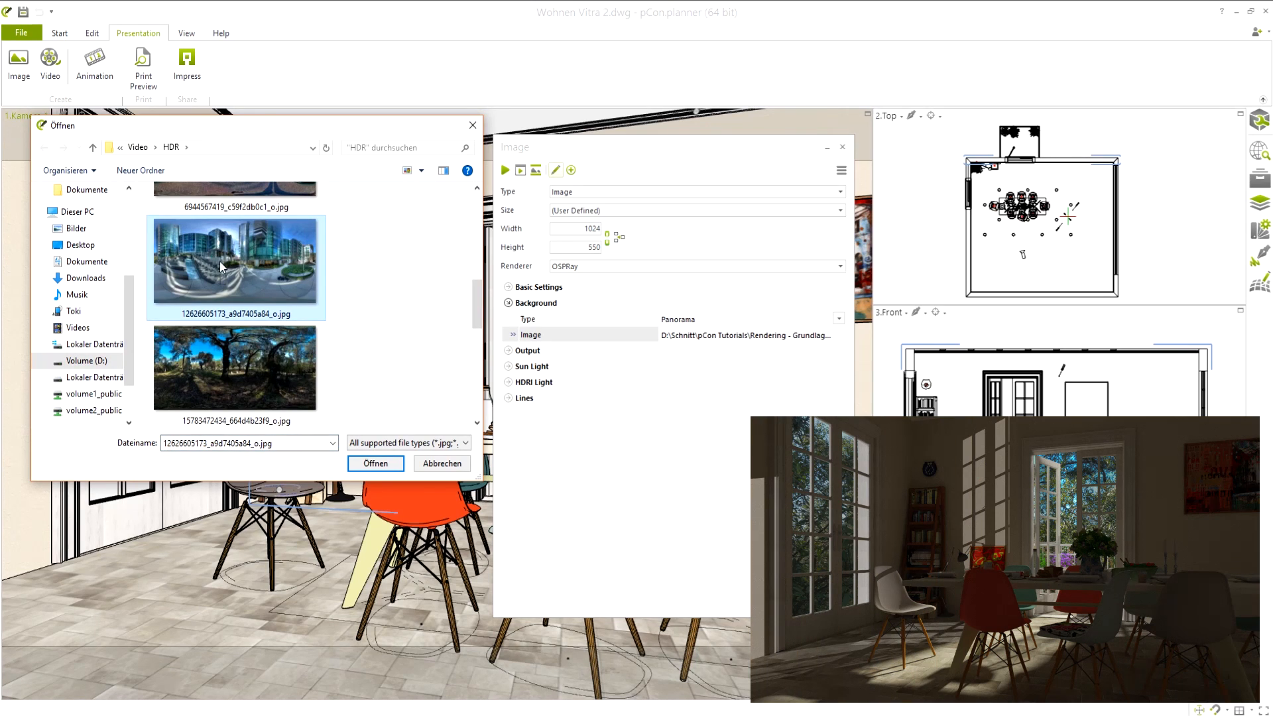
left_click(438, 461)
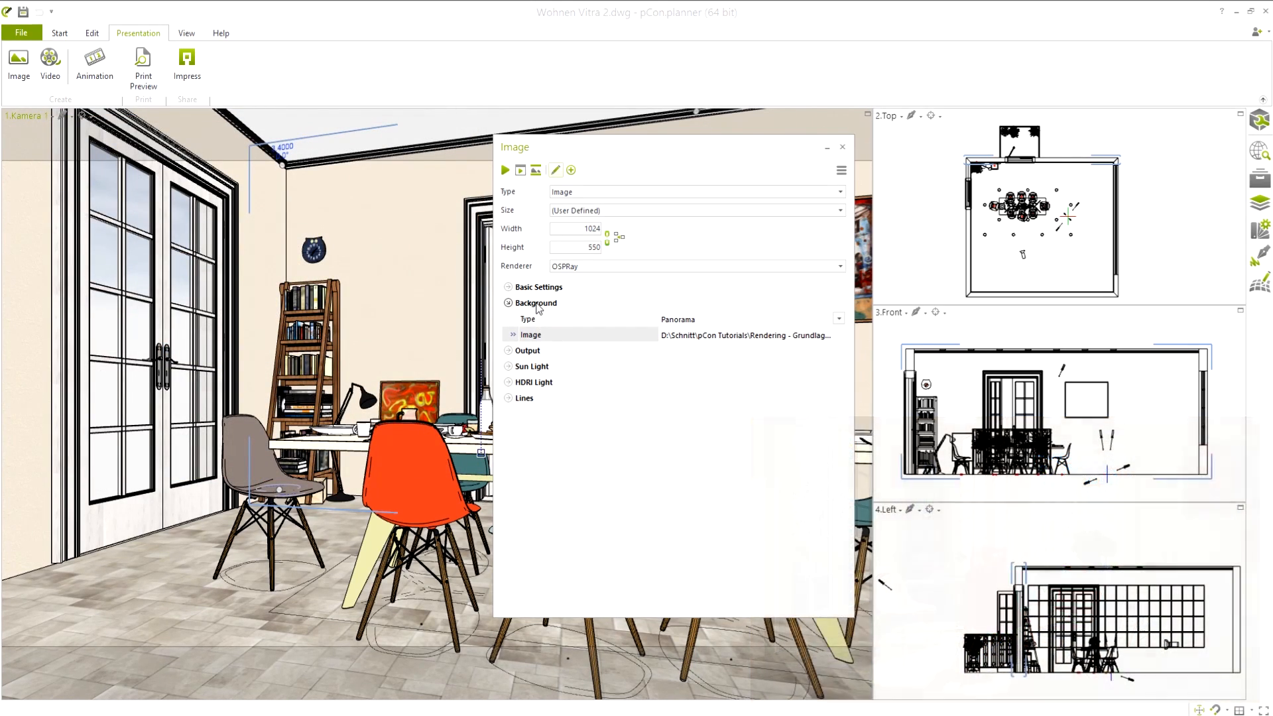
- Try Simple tone mapping, then settle on Reinhard with intensity 2 and contrast 1
left_click(528, 318)
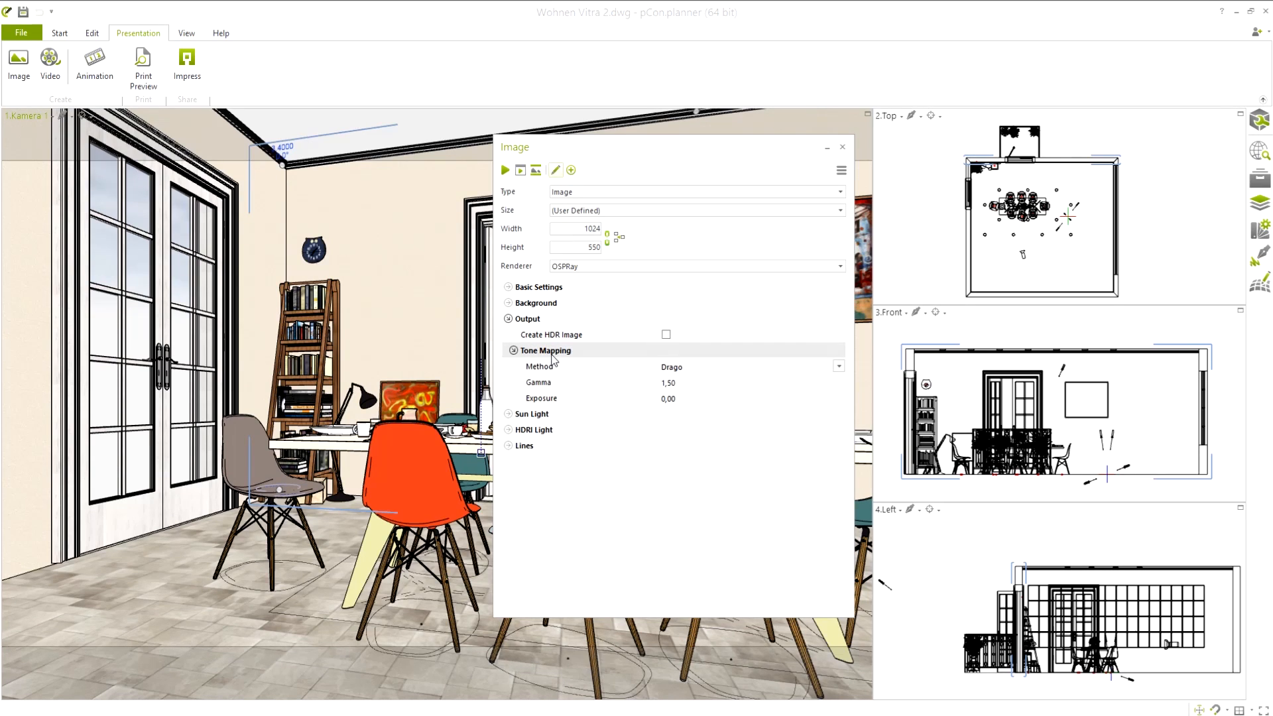
left_click(838, 366)
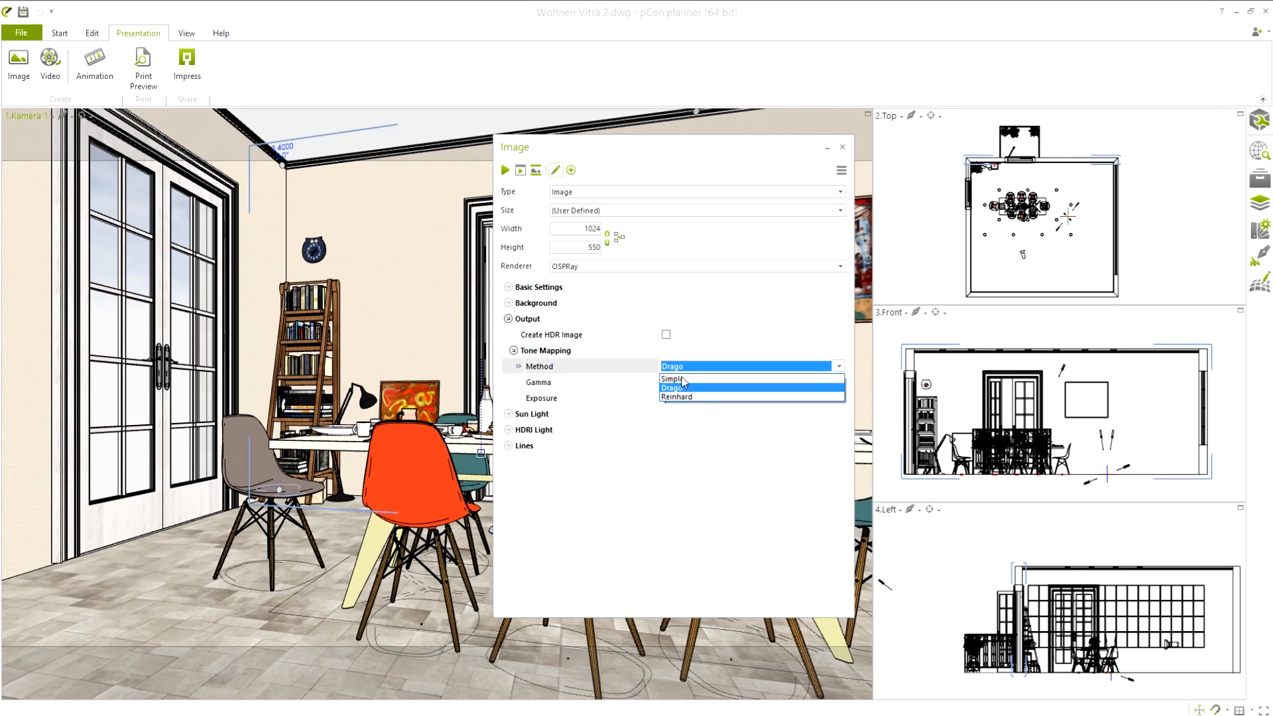
left_click(673, 378)
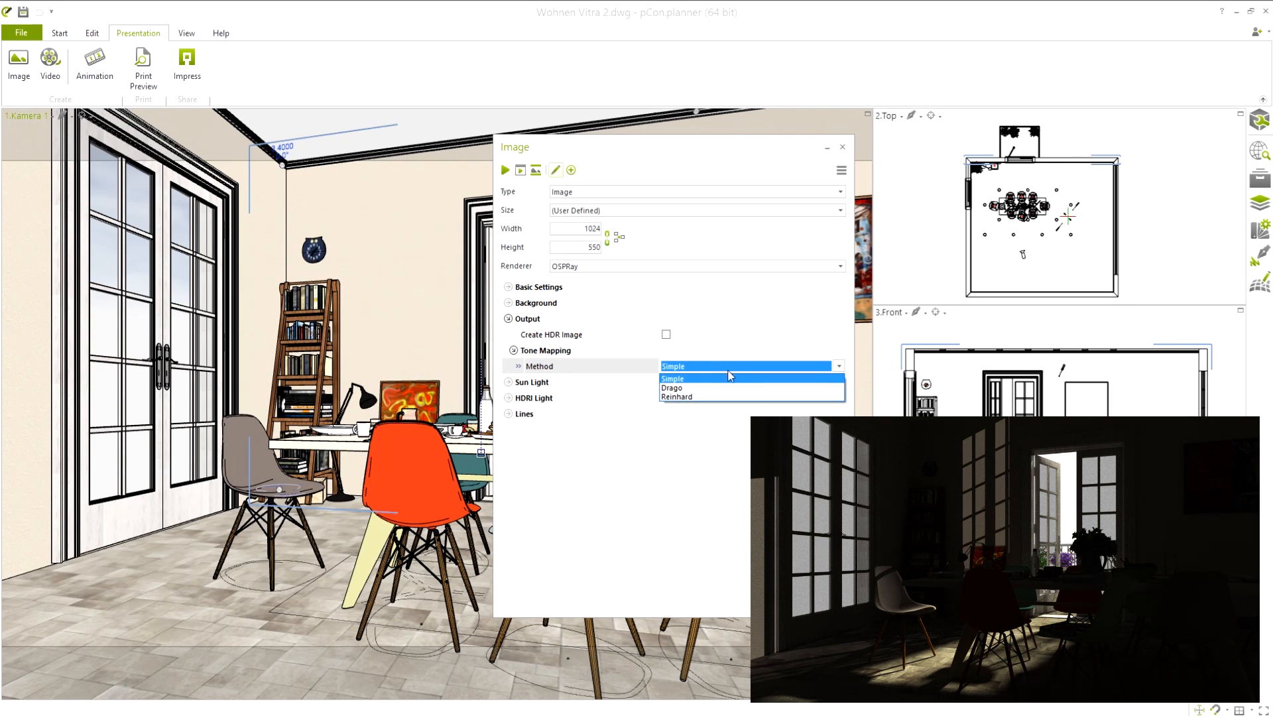
left_click(672, 388)
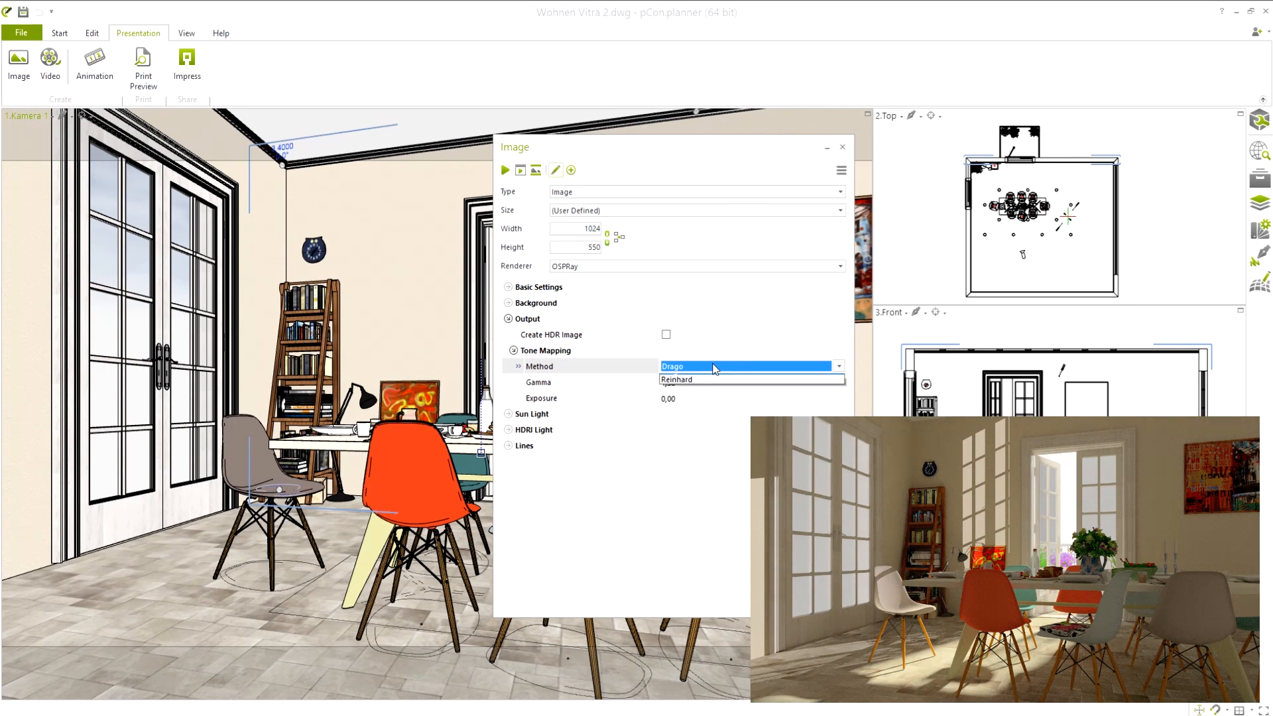
left_click(675, 379)
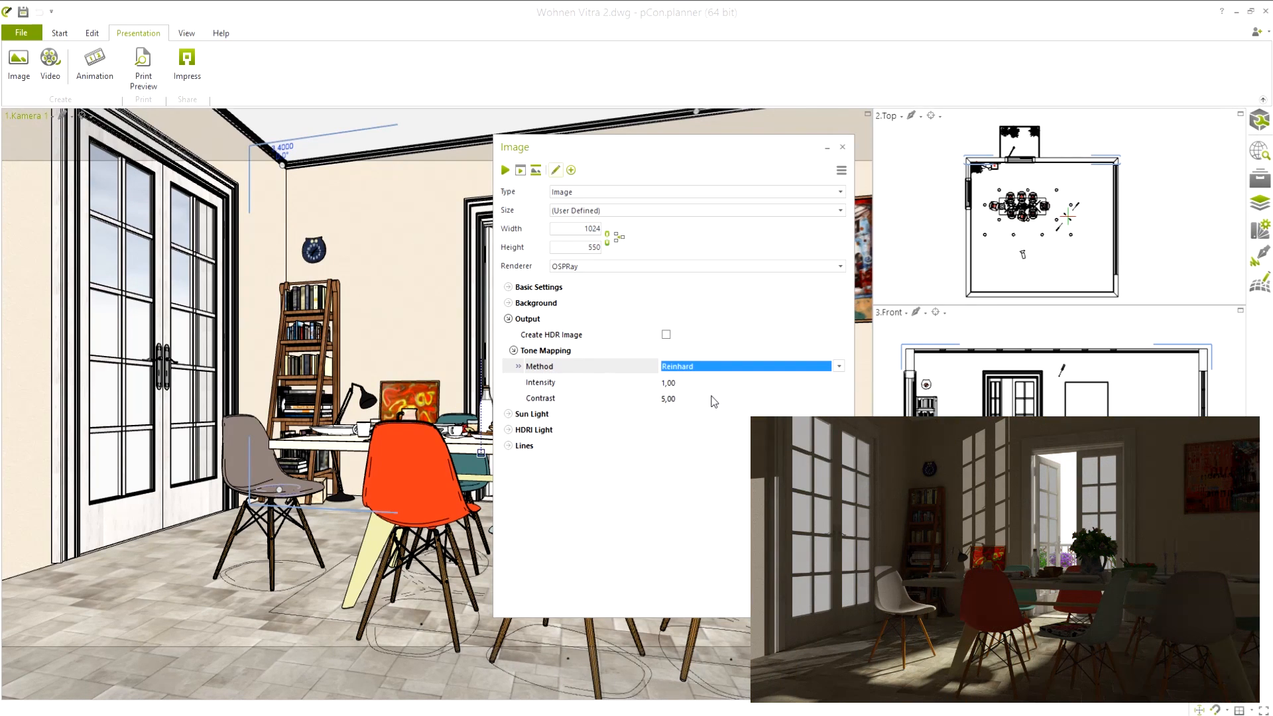
mouse_move(532, 321)
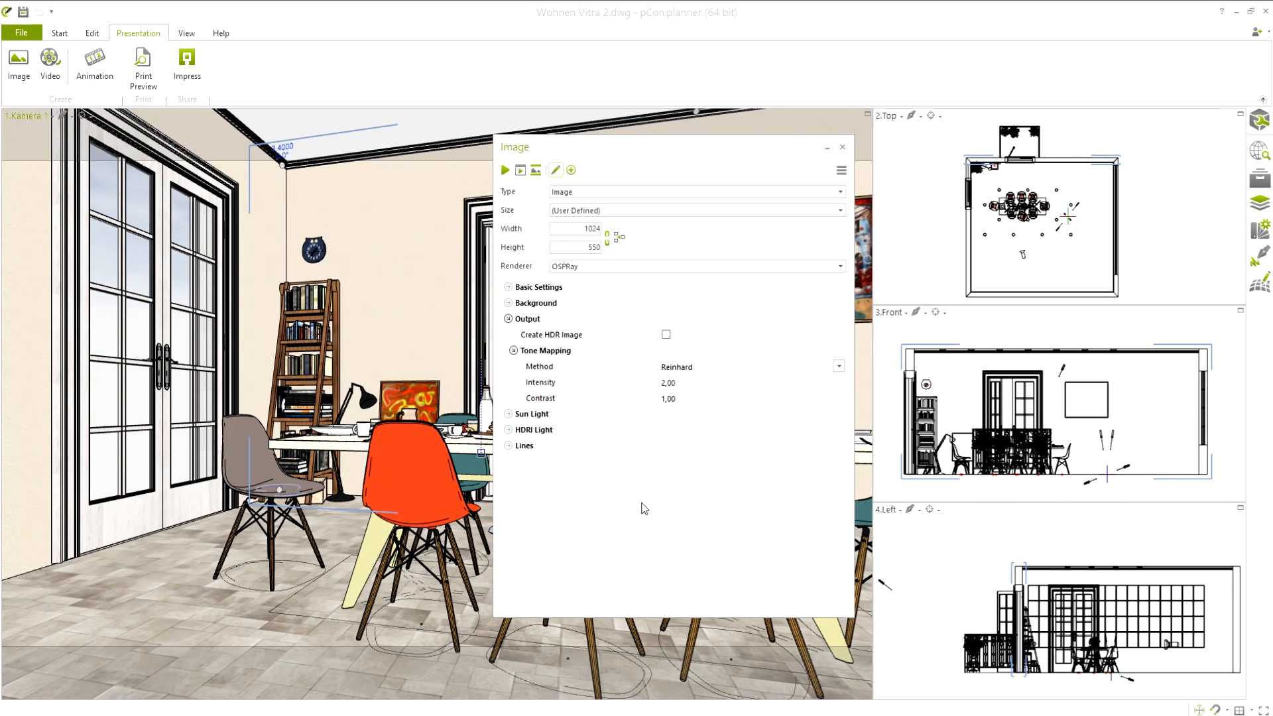
left_click(525, 319)
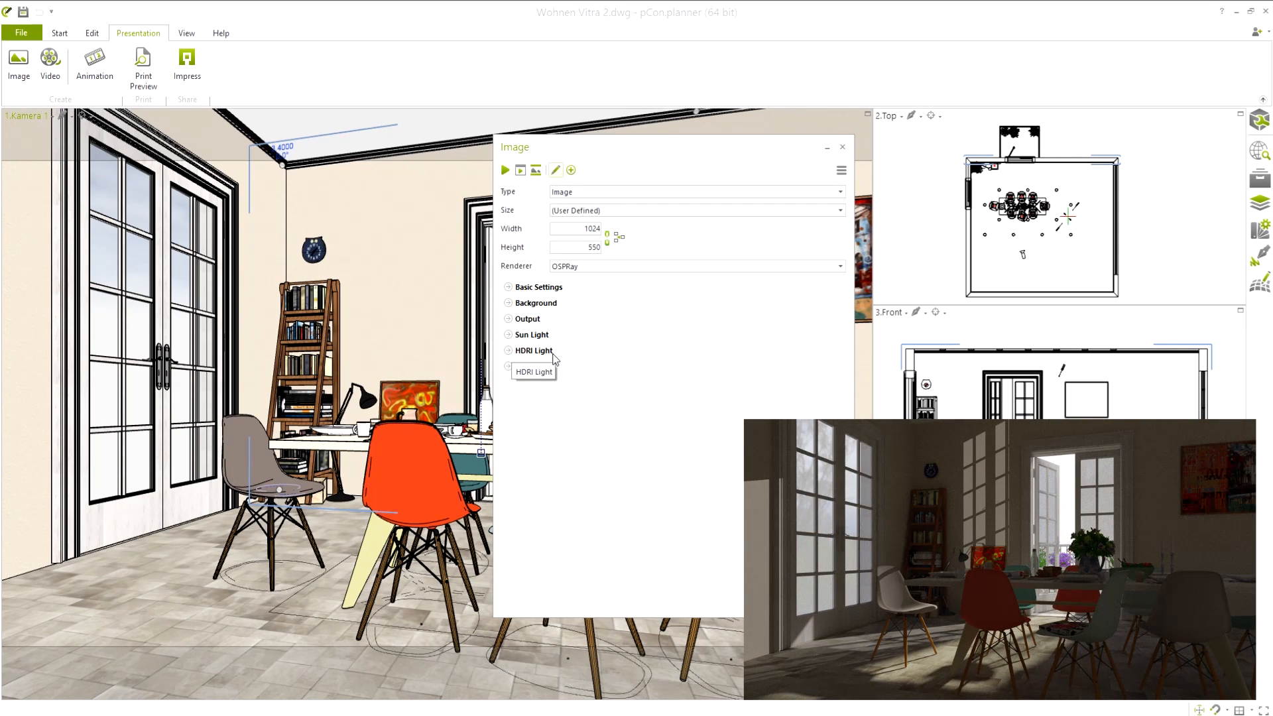
- Enable HDRI lighting and load Ice_Lake_Ref.hdr as its image
left_click(508, 351)
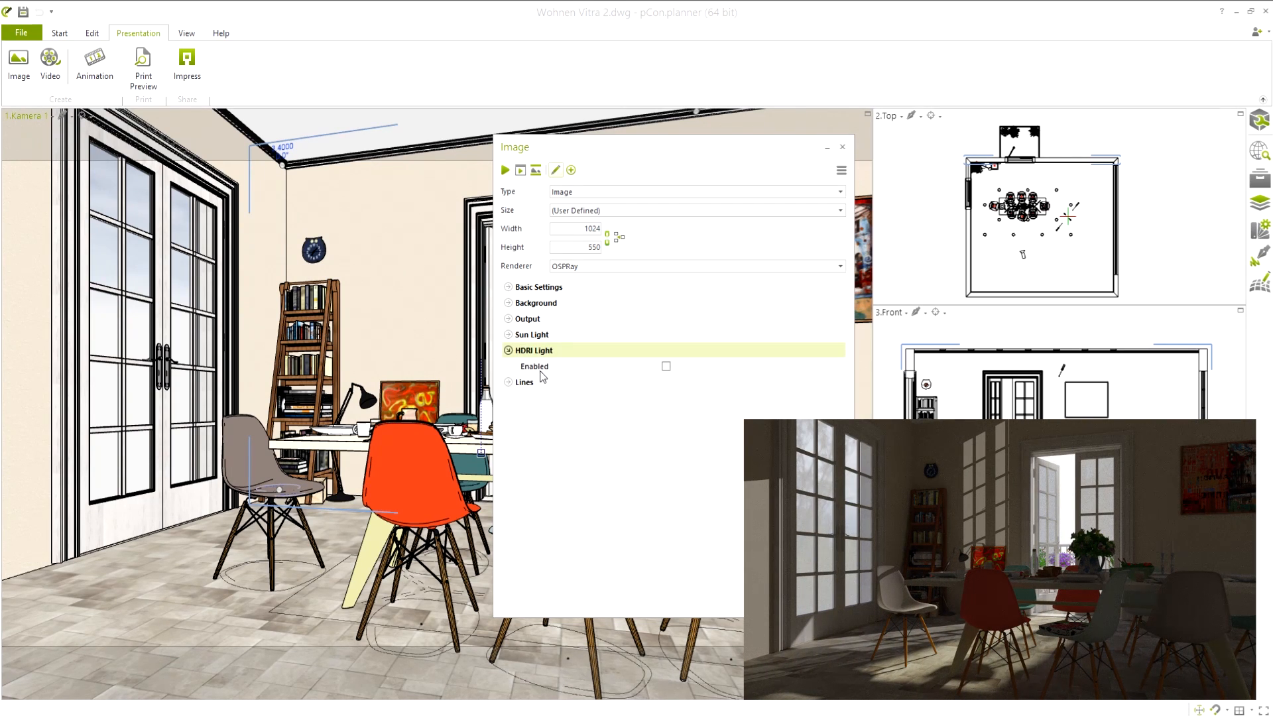
left_click(666, 366)
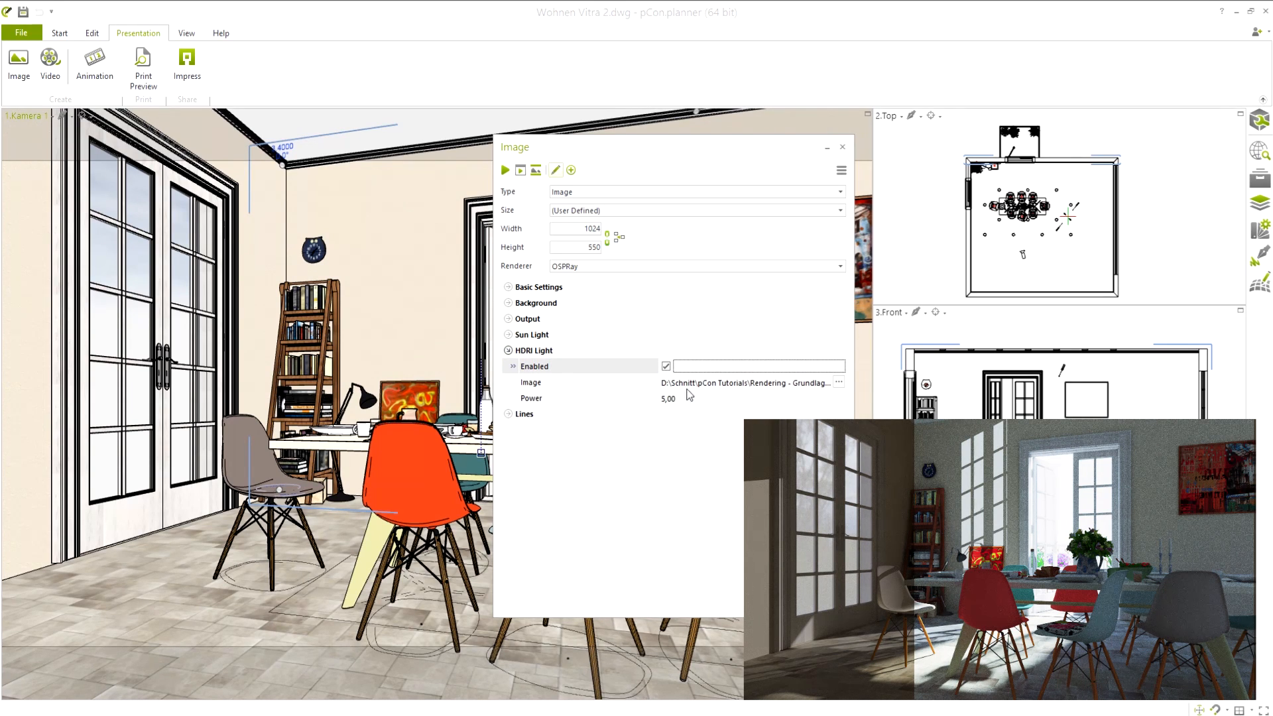
left_click(838, 382)
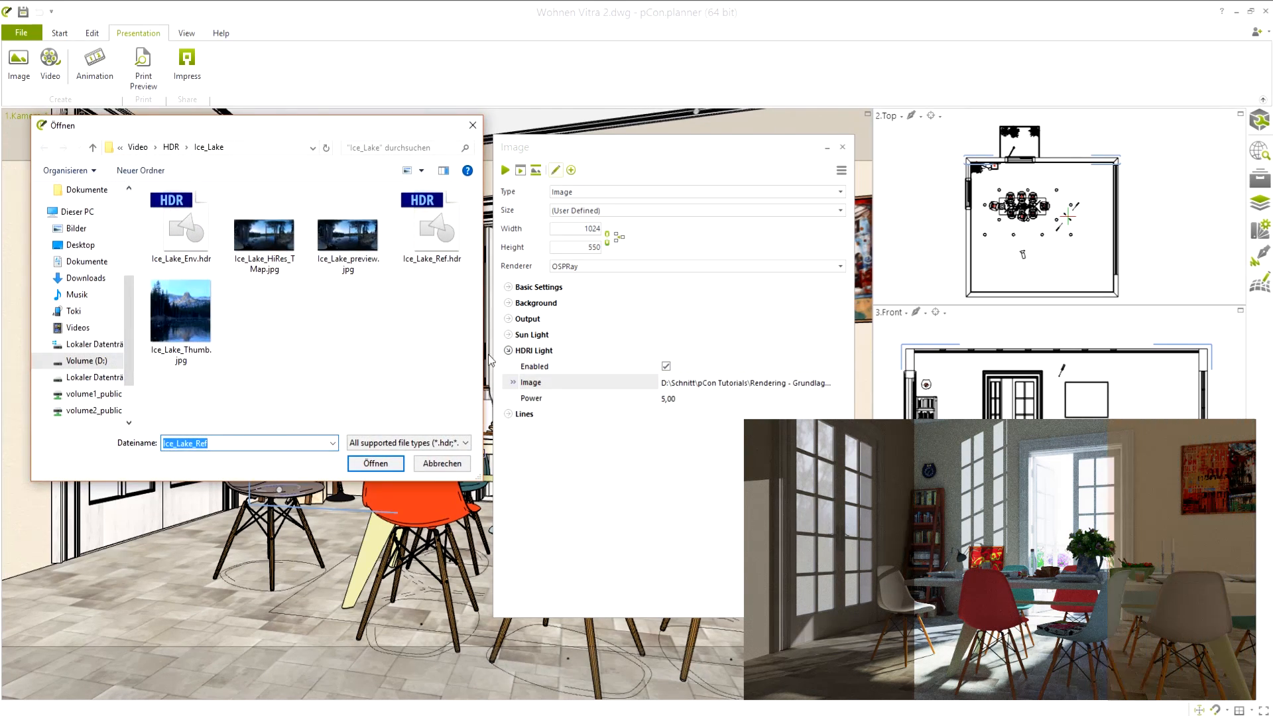
left_click(431, 227)
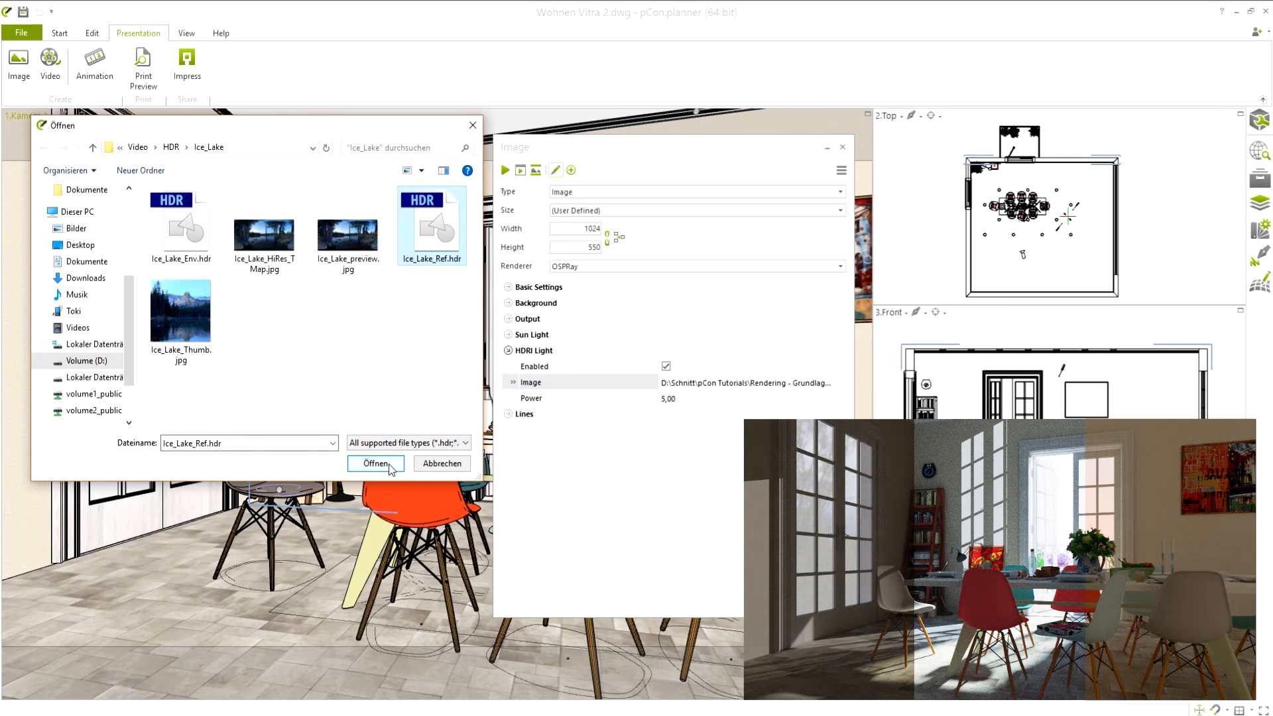
left_click(375, 464)
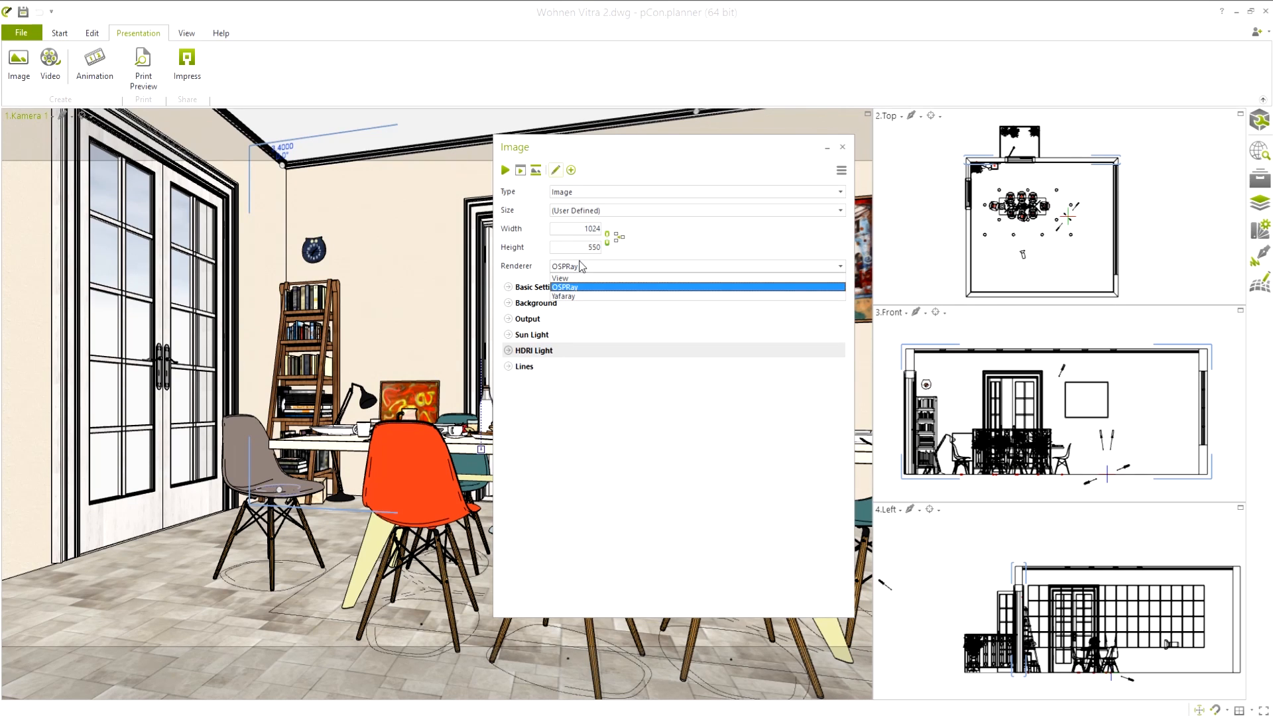
- Set the renderer to YafaRay with the Gauss anti-aliasing filter and expand the material settings
left_click(563, 296)
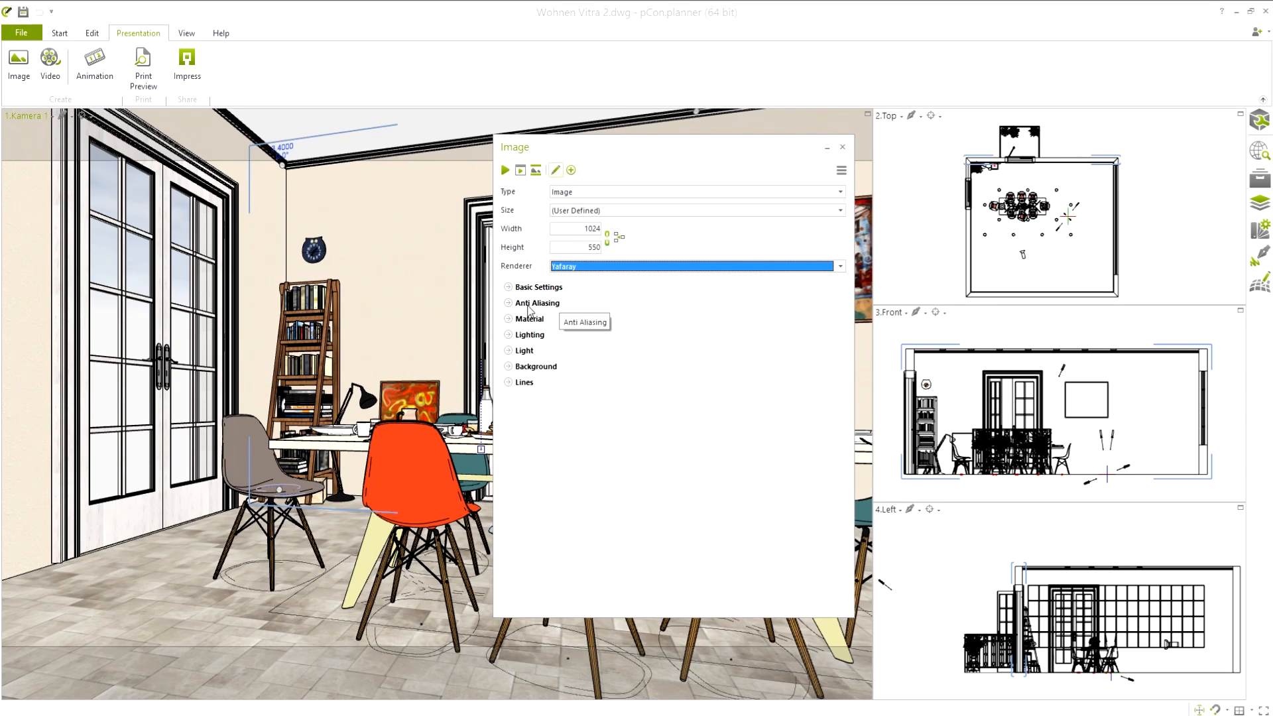
left_click(537, 303)
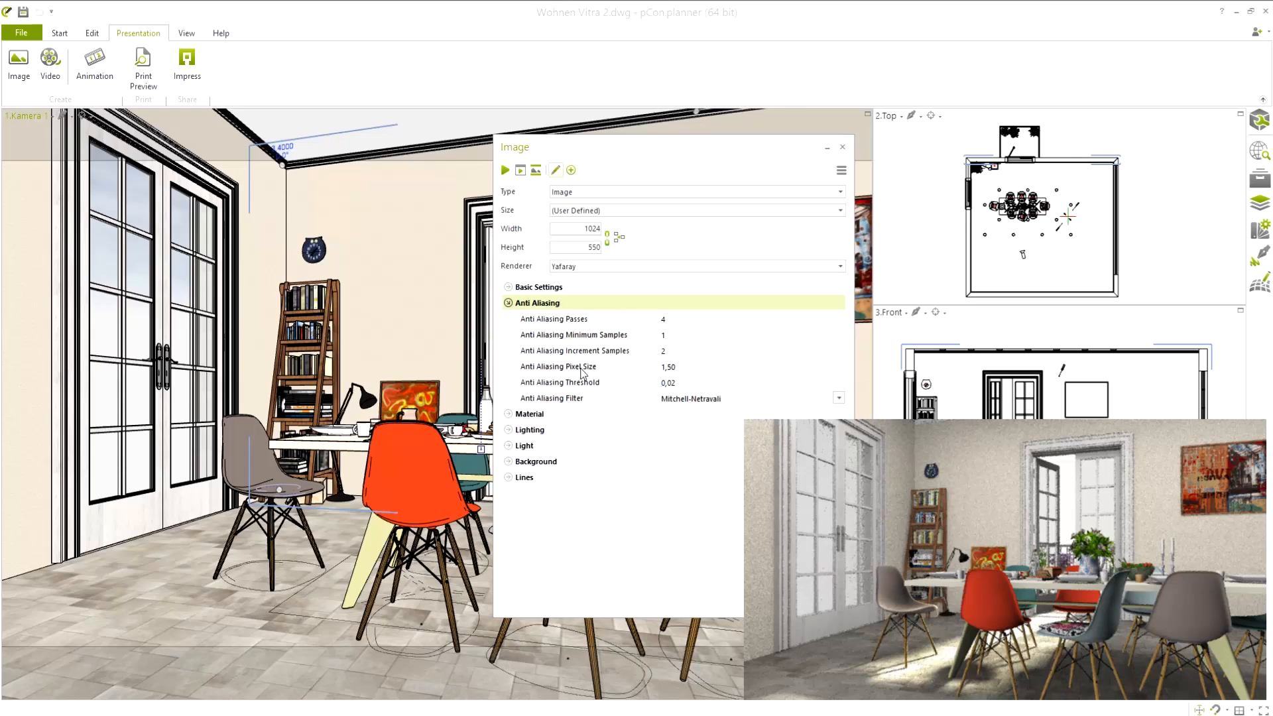
left_click(748, 398)
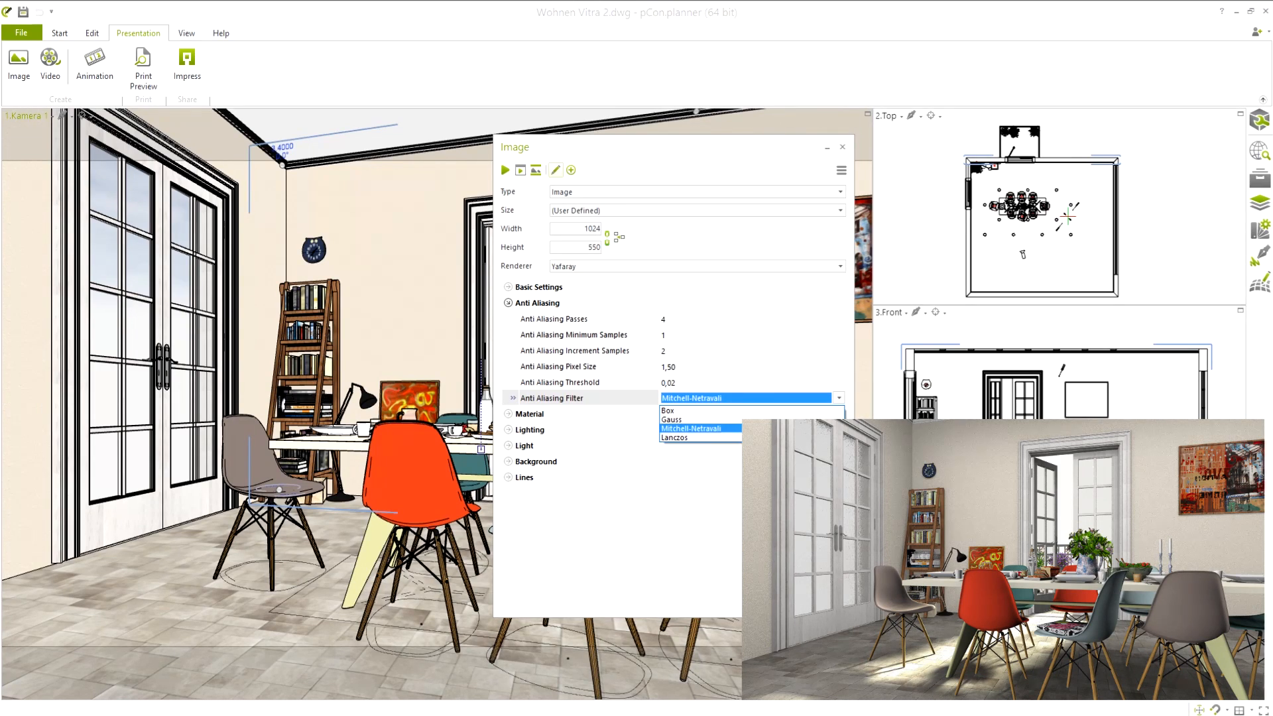
left_click(670, 419)
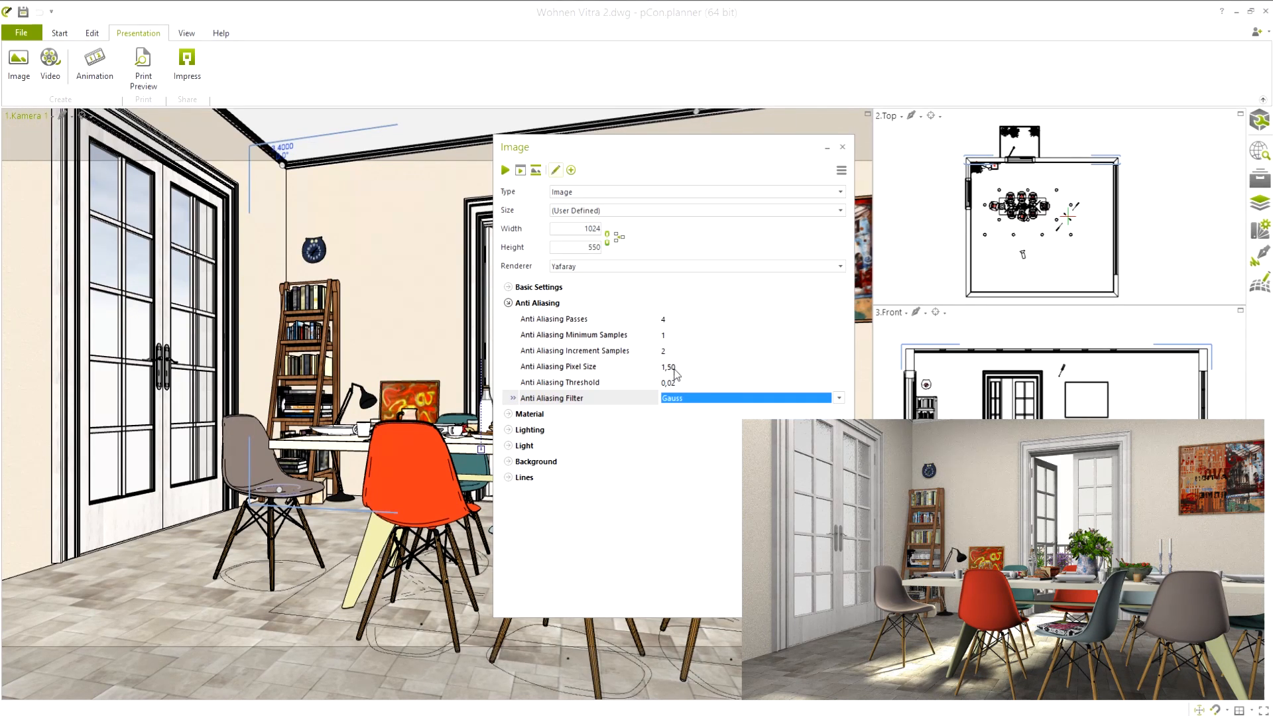
left_click(669, 382)
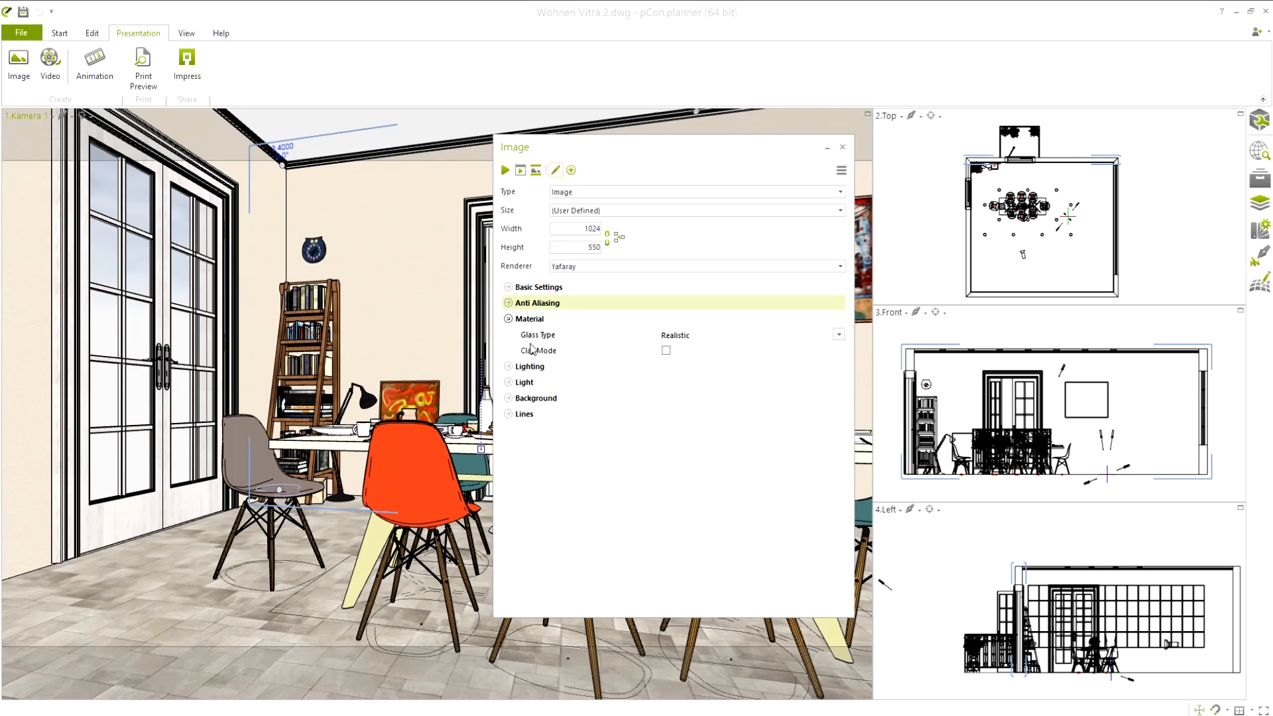
- Enable Clay Mode under Material, then collapse Material and expand YafaRay's Lighting section
left_click(666, 351)
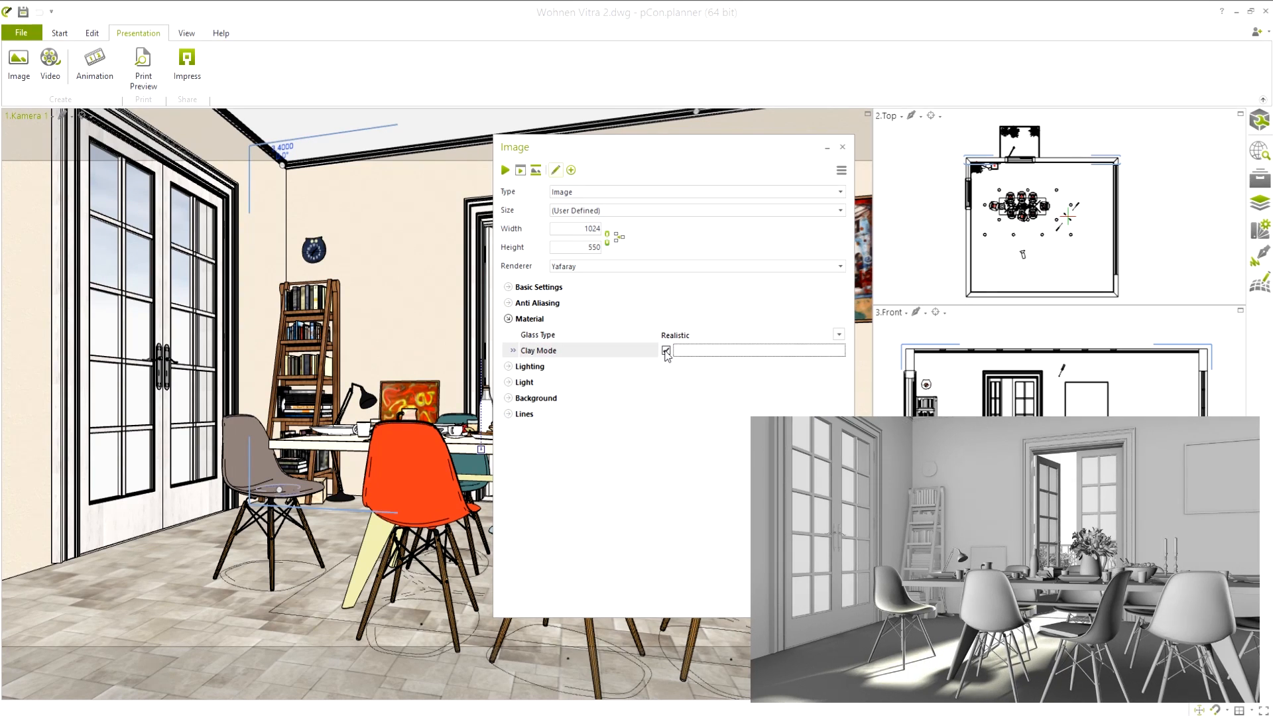
left_click(665, 350)
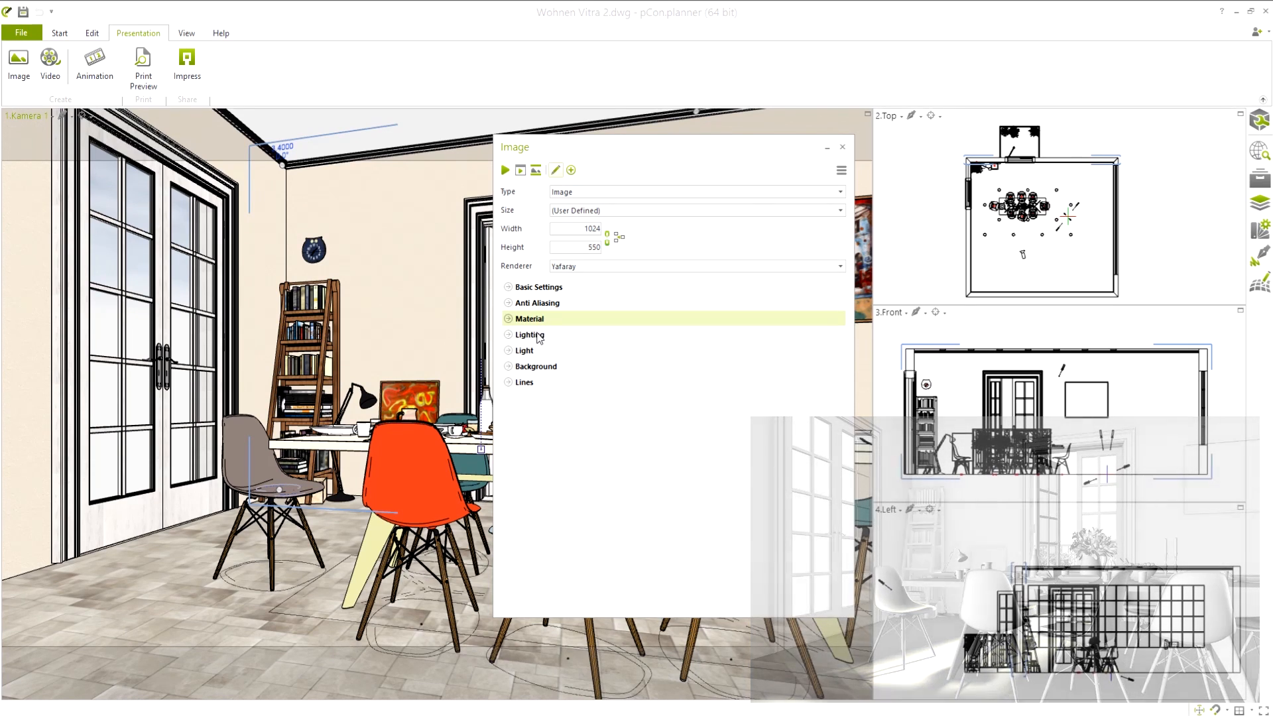
left_click(528, 334)
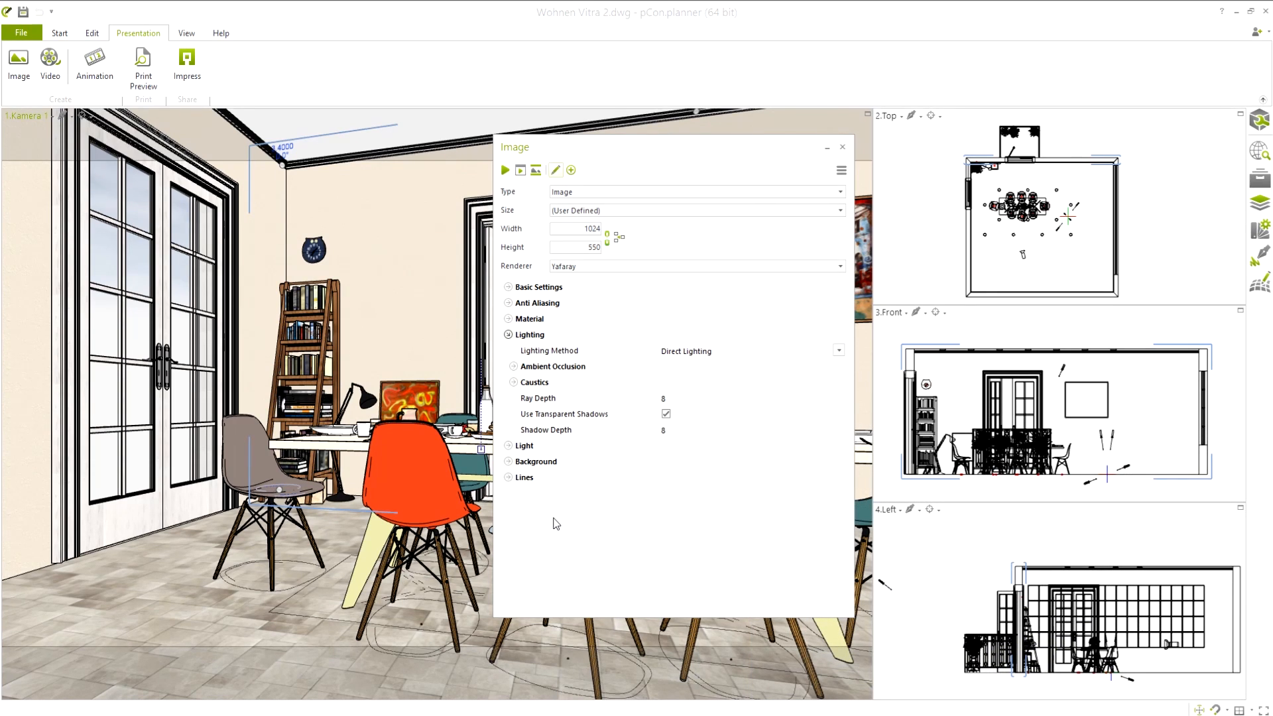